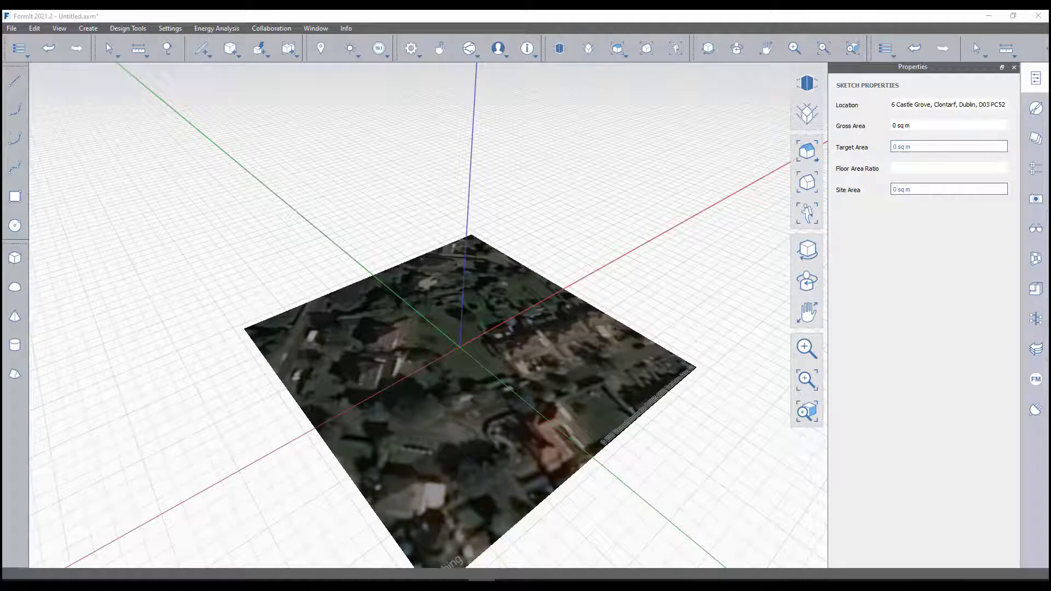
pyautogui.moveTo(258, 175)
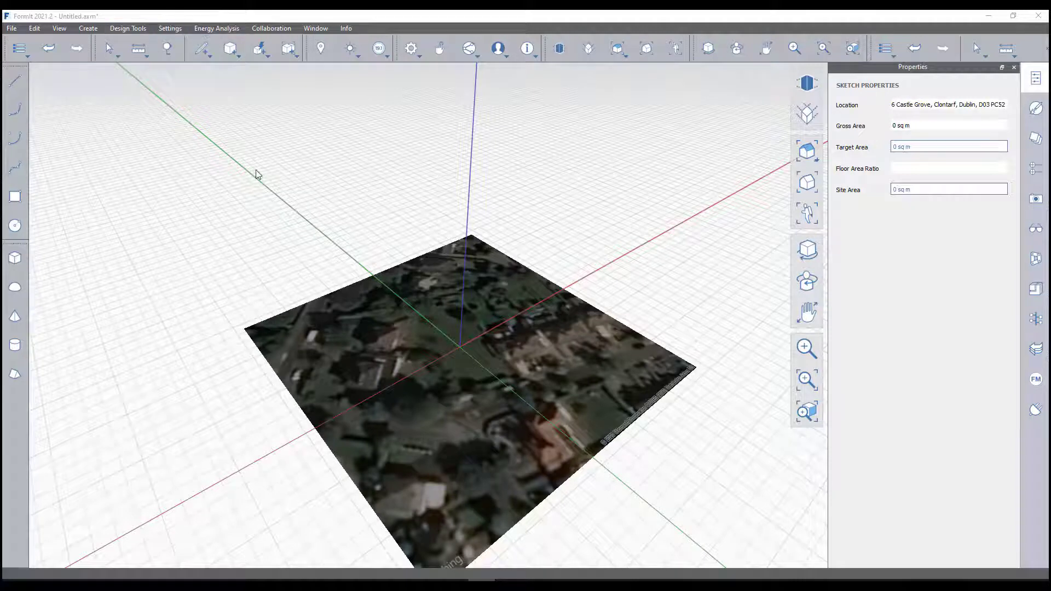
# - Review the Dublin location map zoomed out, dismiss it unchanged and zoom in on the site
pyautogui.click(321, 48)
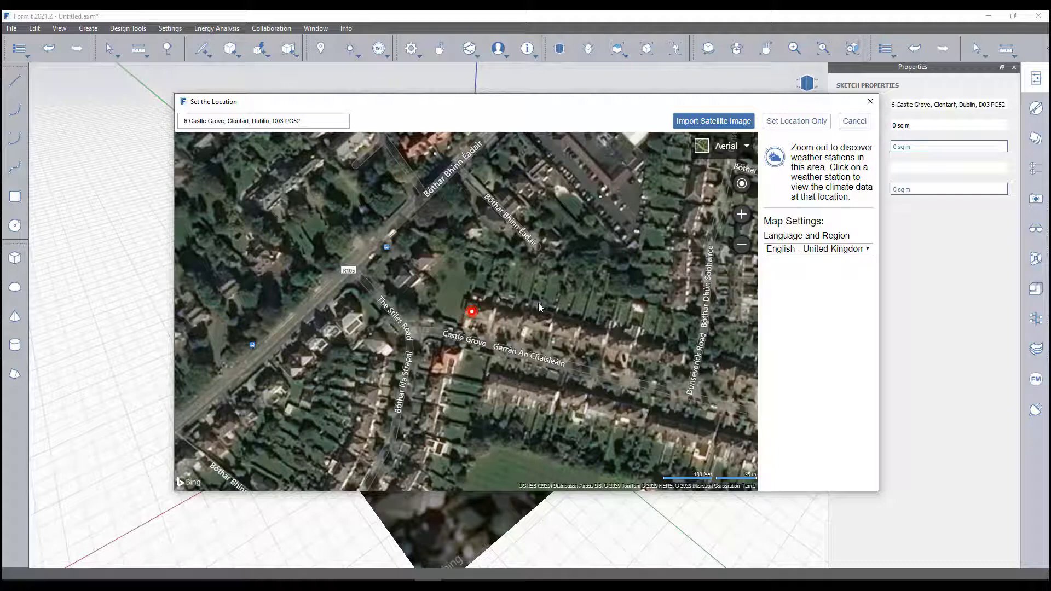
pyautogui.moveTo(726, 189)
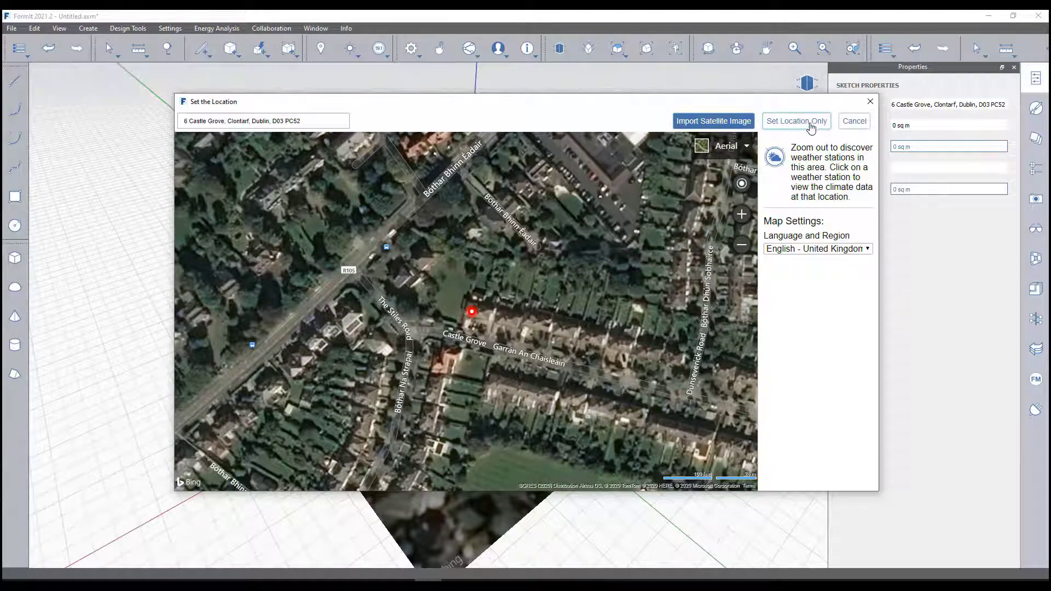
pyautogui.click(741, 244)
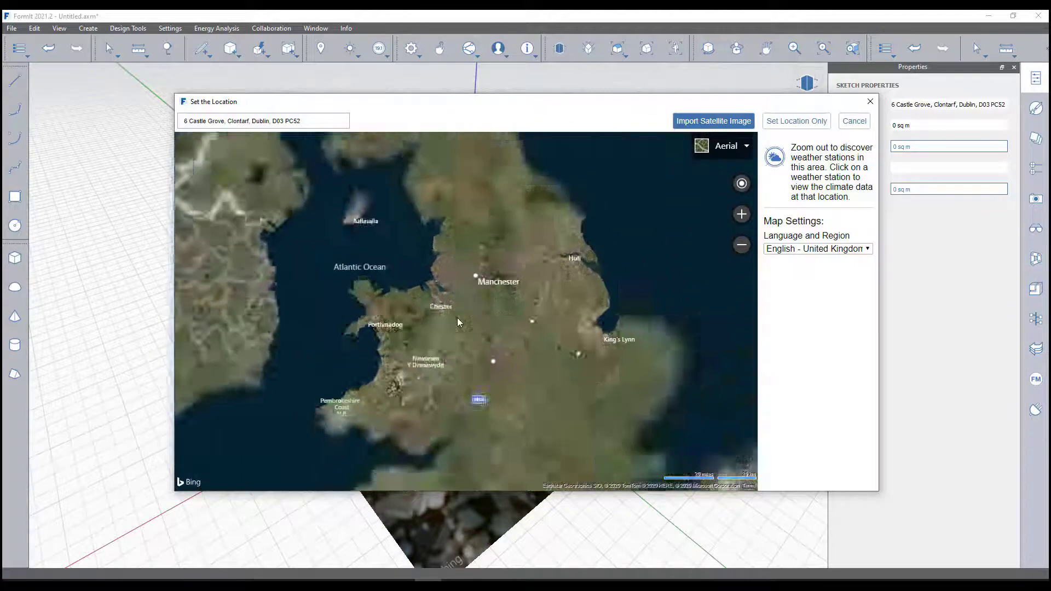
pyautogui.click(741, 244)
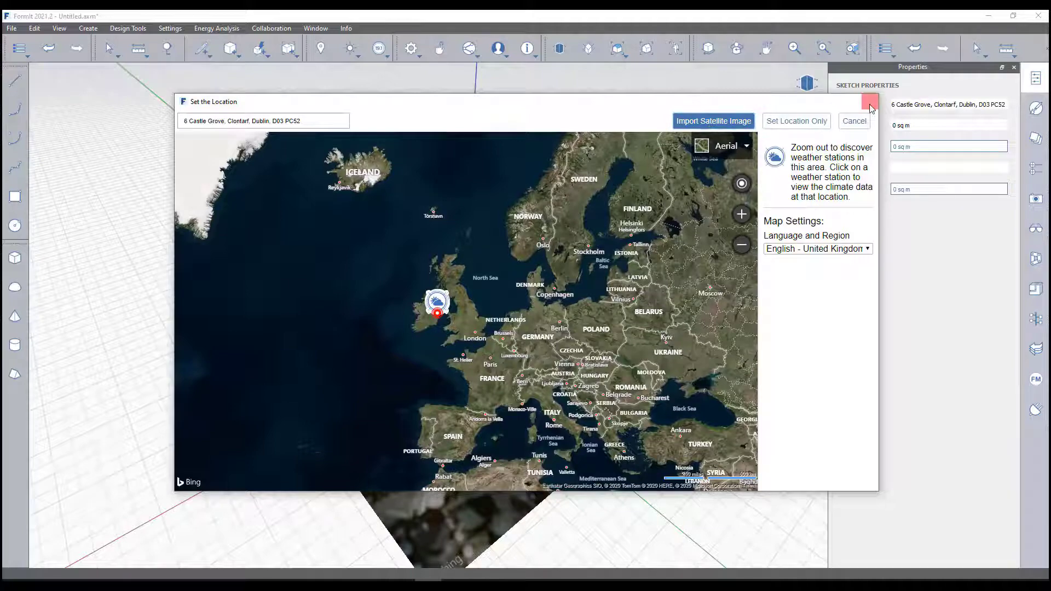
pyautogui.click(713, 121)
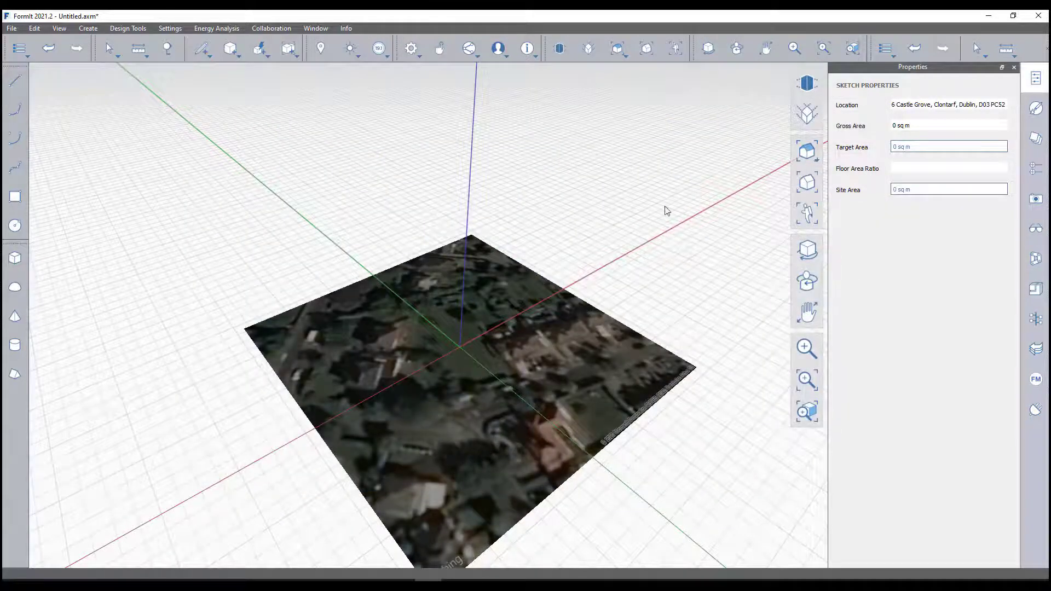
pyautogui.scroll(3)
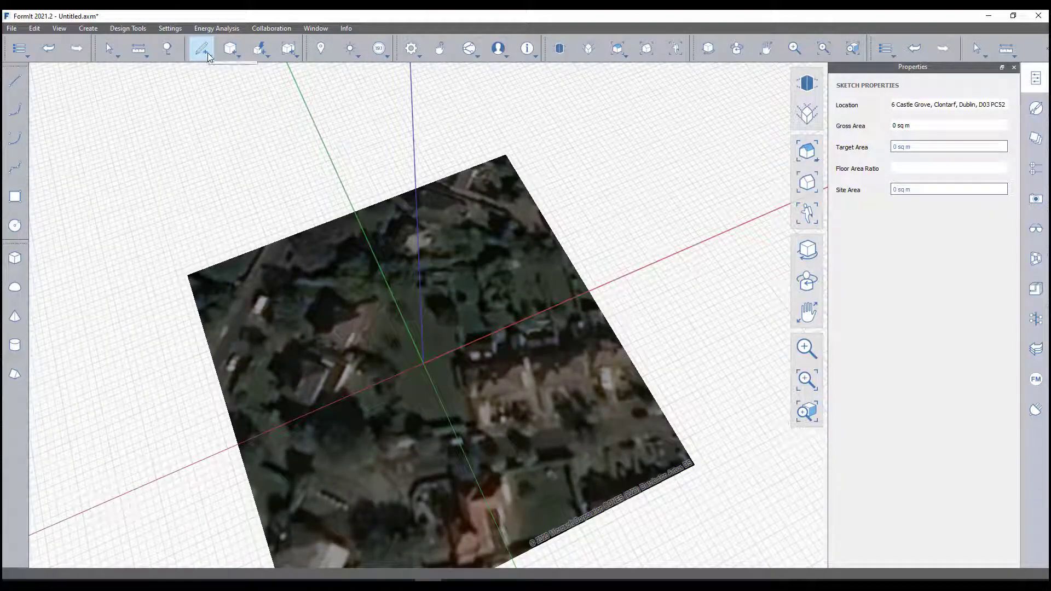
pyautogui.moveTo(203, 48)
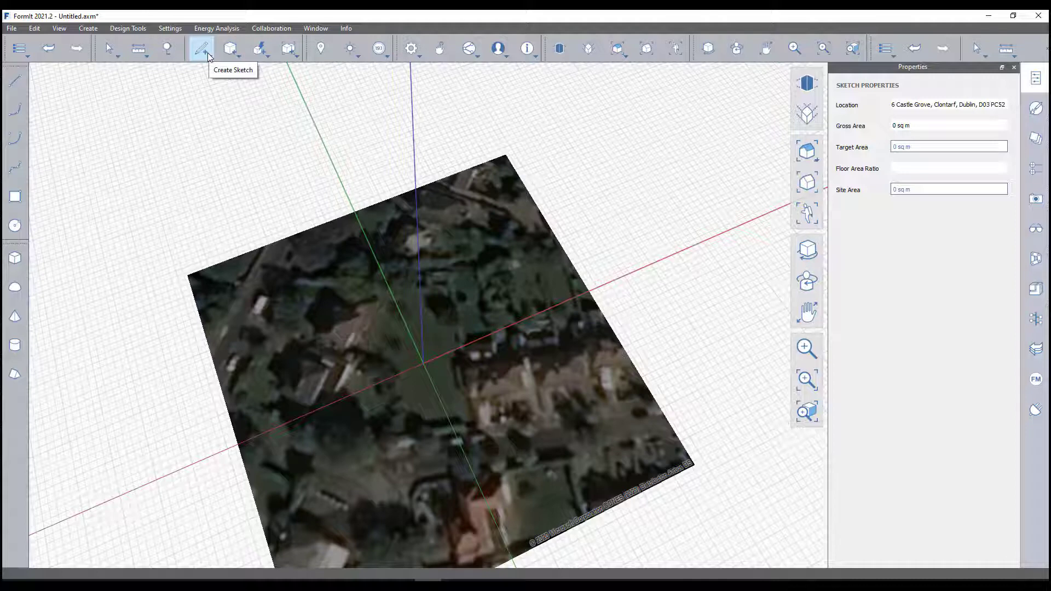
# - Choose the Line tool from the Create Sketch flyout to start the footprint
pyautogui.click(202, 49)
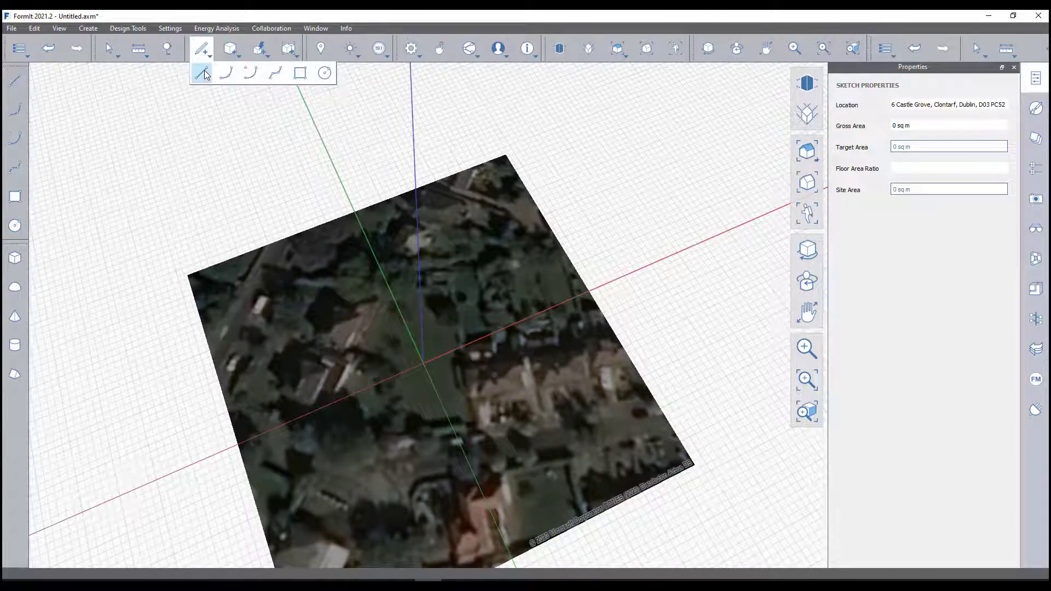
pyautogui.moveTo(204, 73)
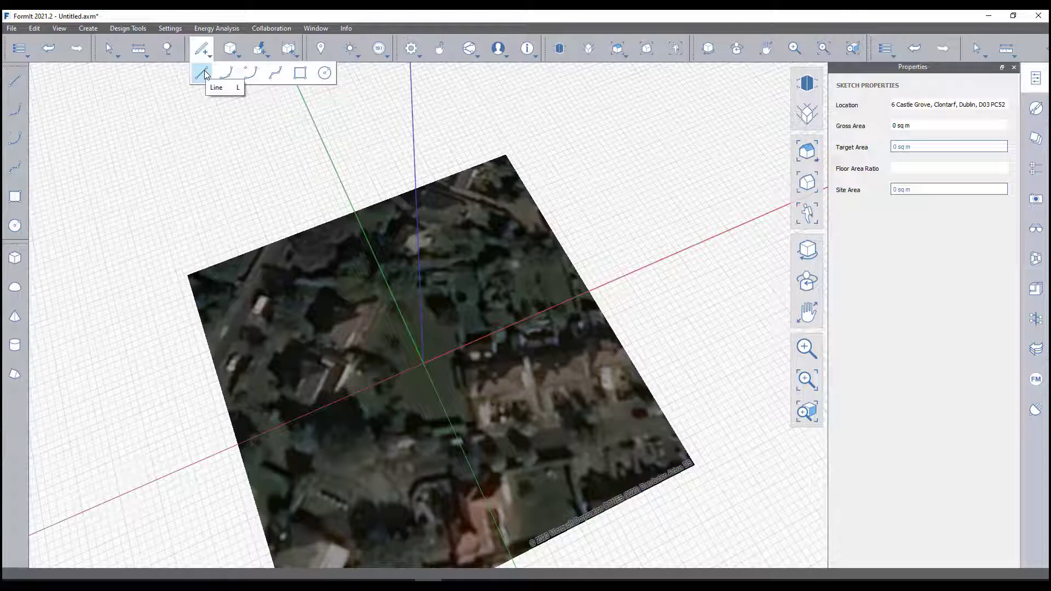
pyautogui.moveTo(228, 72)
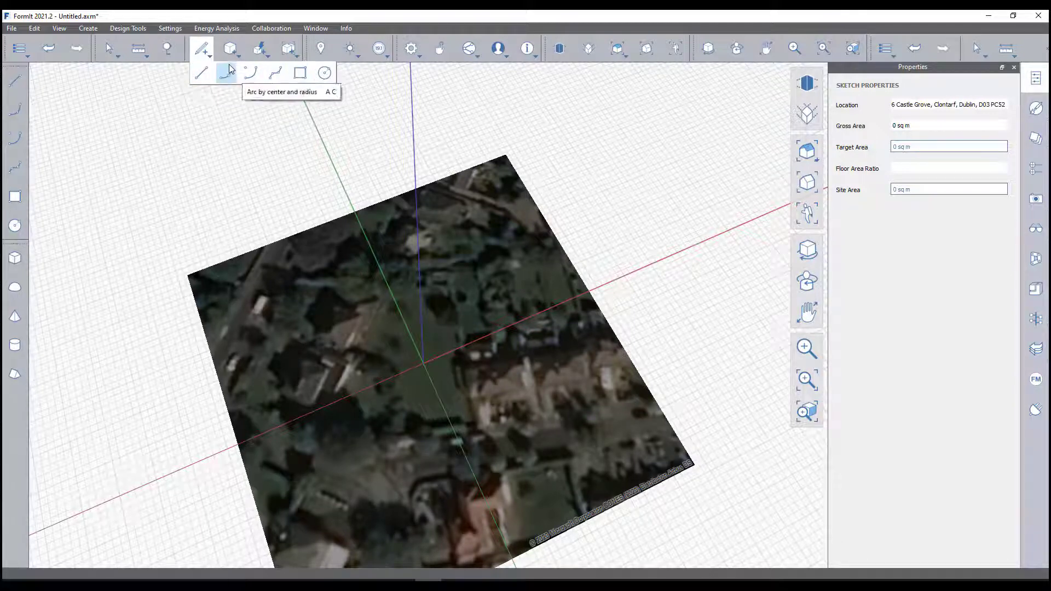
pyautogui.click(230, 48)
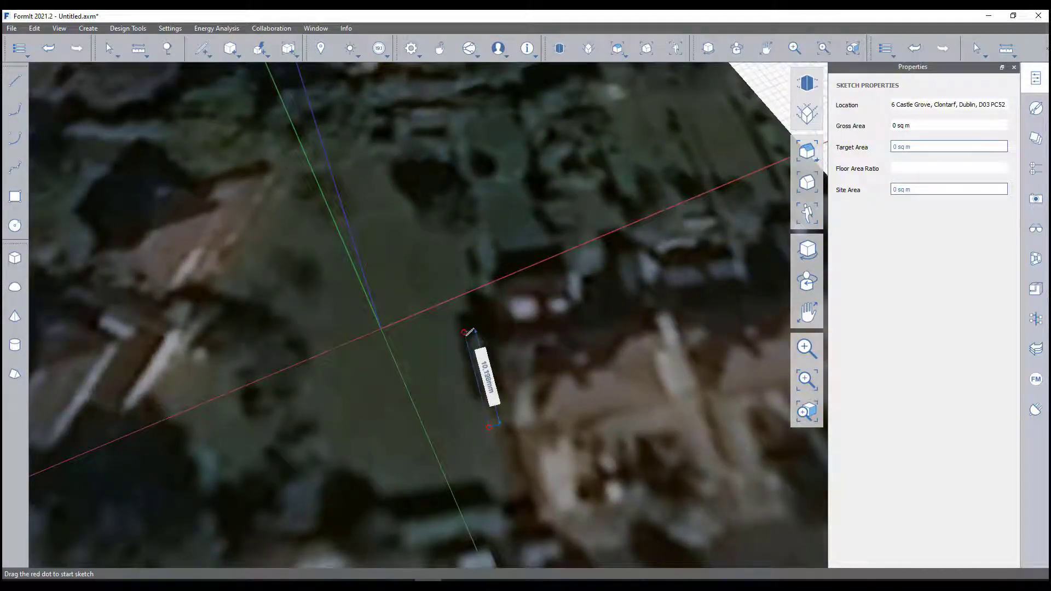
pyautogui.moveTo(469, 333)
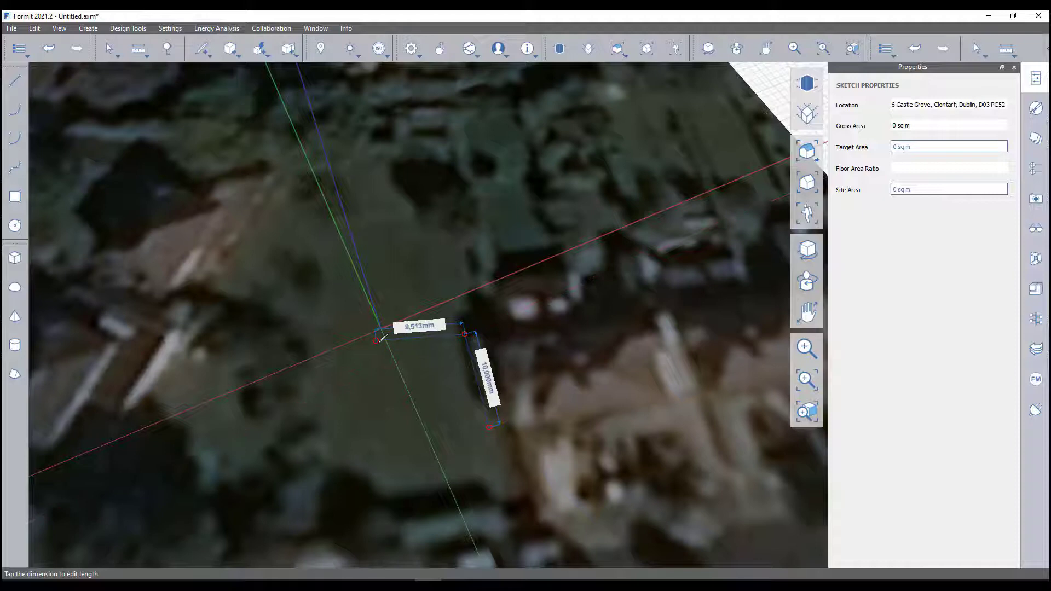
# - Sketch the notched footprint with typed edge lengths of 10 m and 6 m
pyautogui.click(169, 29)
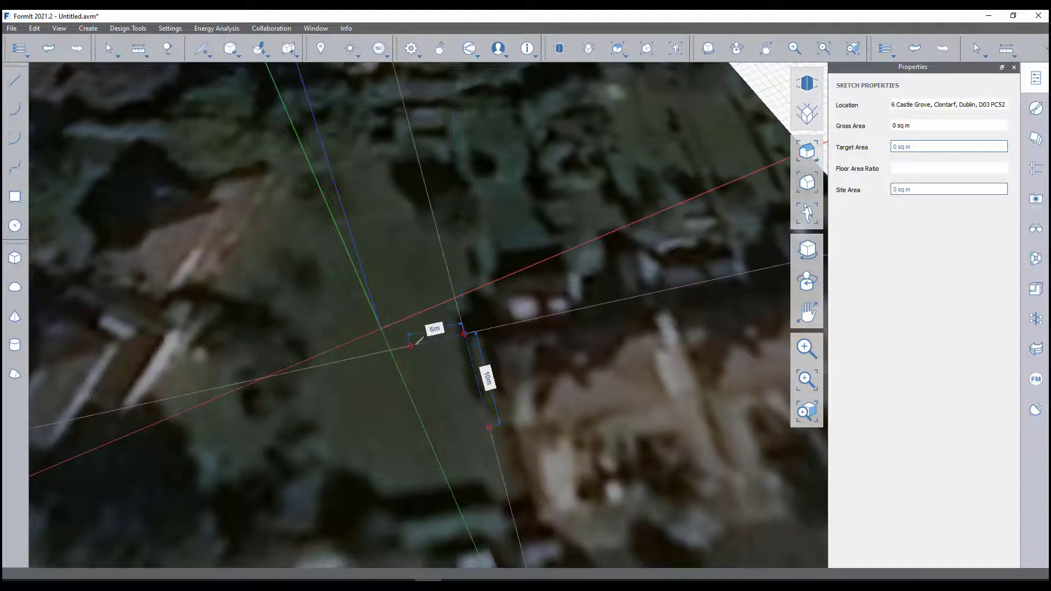
pyautogui.moveTo(414, 342)
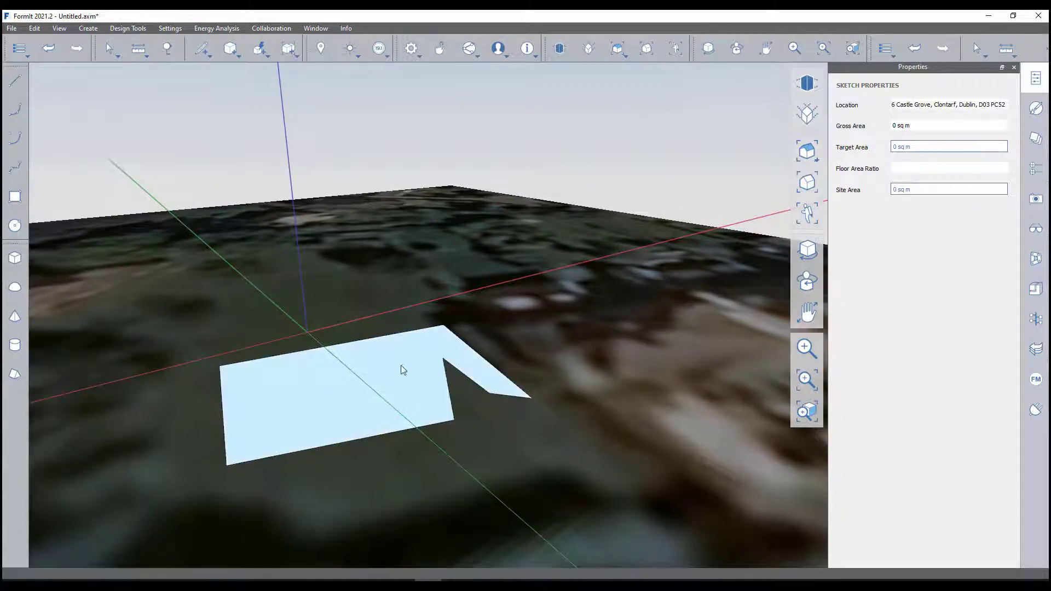
# - Pull the notched footprint face upward into a solid building mass
pyautogui.click(442, 328)
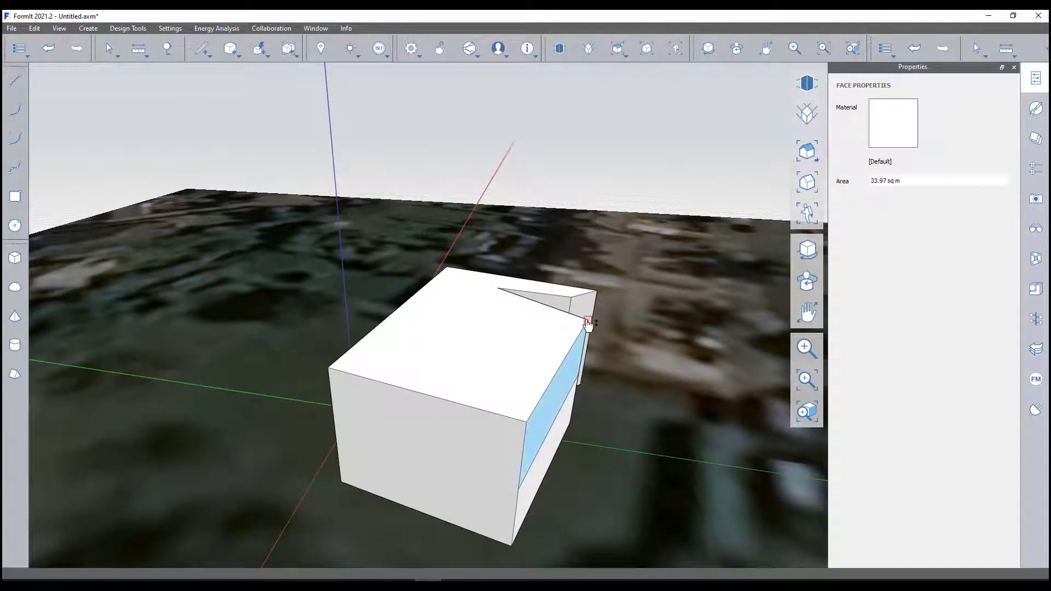
pyautogui.moveTo(526, 355)
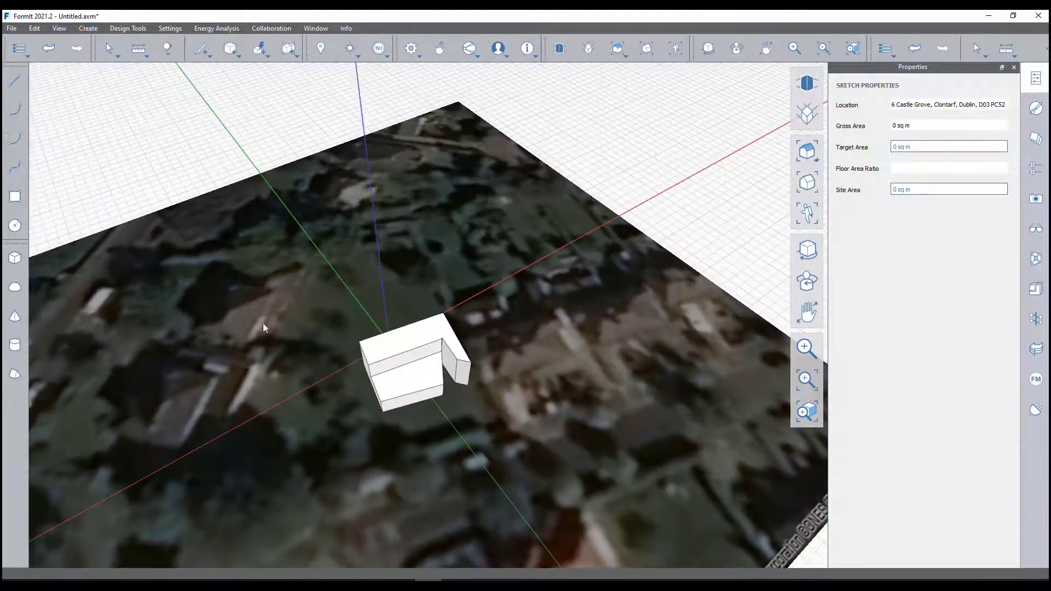
# - Draw a ridge line across the second box's top and pull it into a gable roof
pyautogui.click(202, 48)
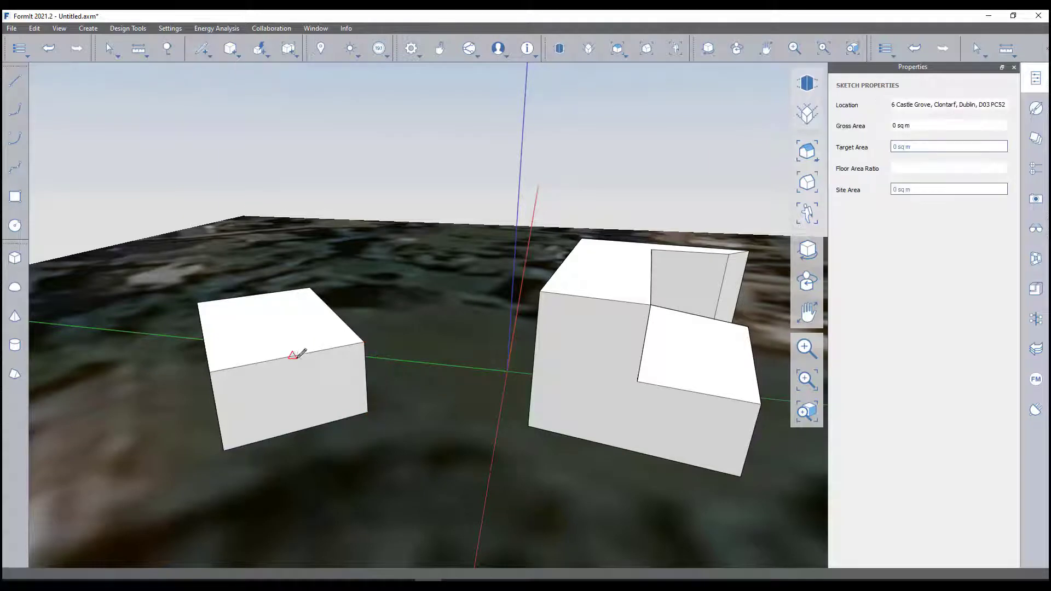
pyautogui.click(294, 354)
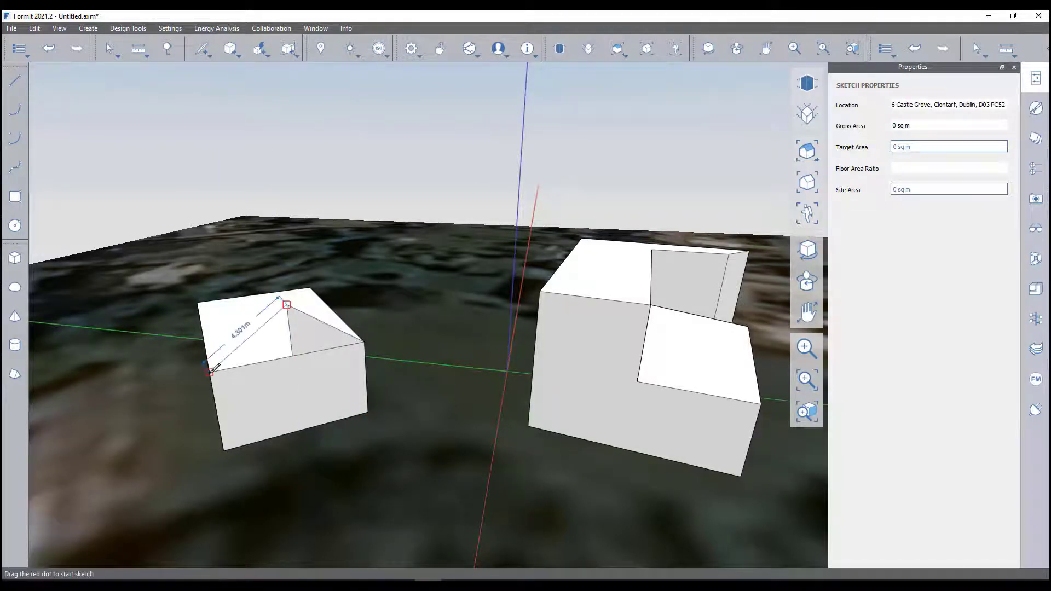
pyautogui.click(201, 49)
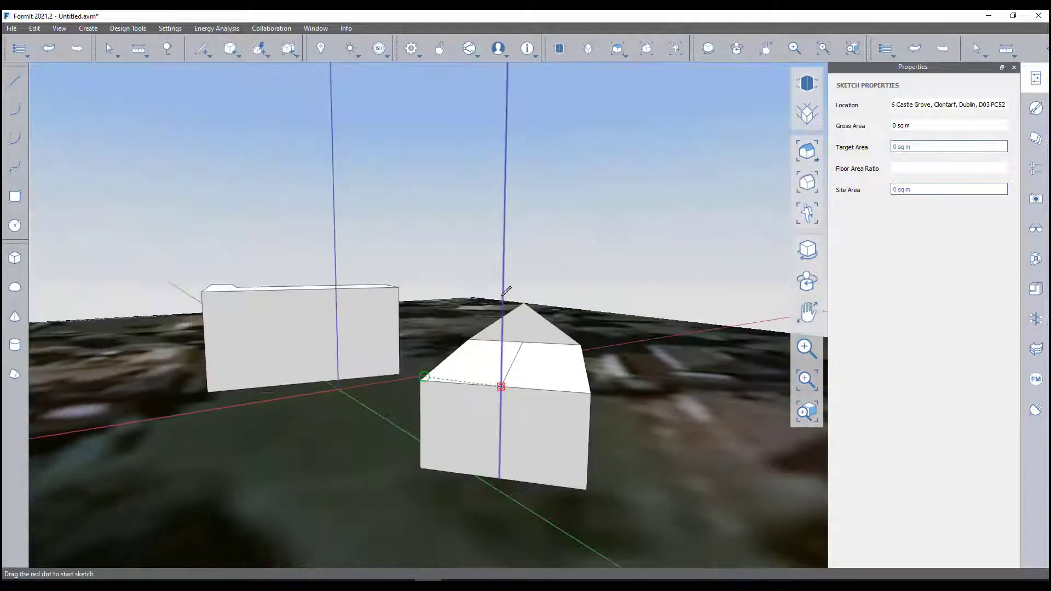
# - Group the pitched-roof building via Create Group (G) from its radial menu
pyautogui.click(202, 48)
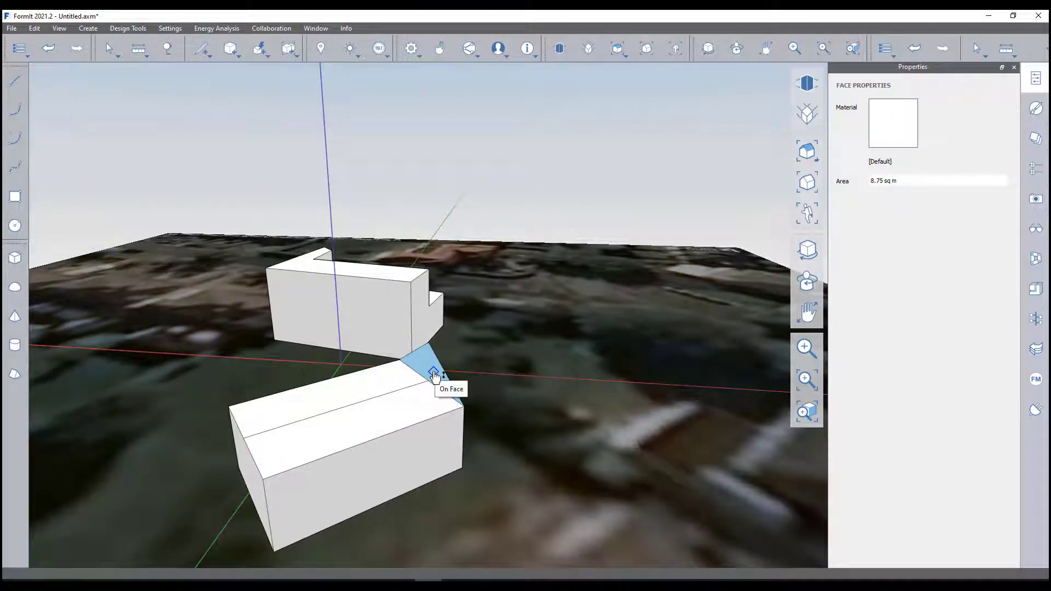
pyautogui.click(434, 375)
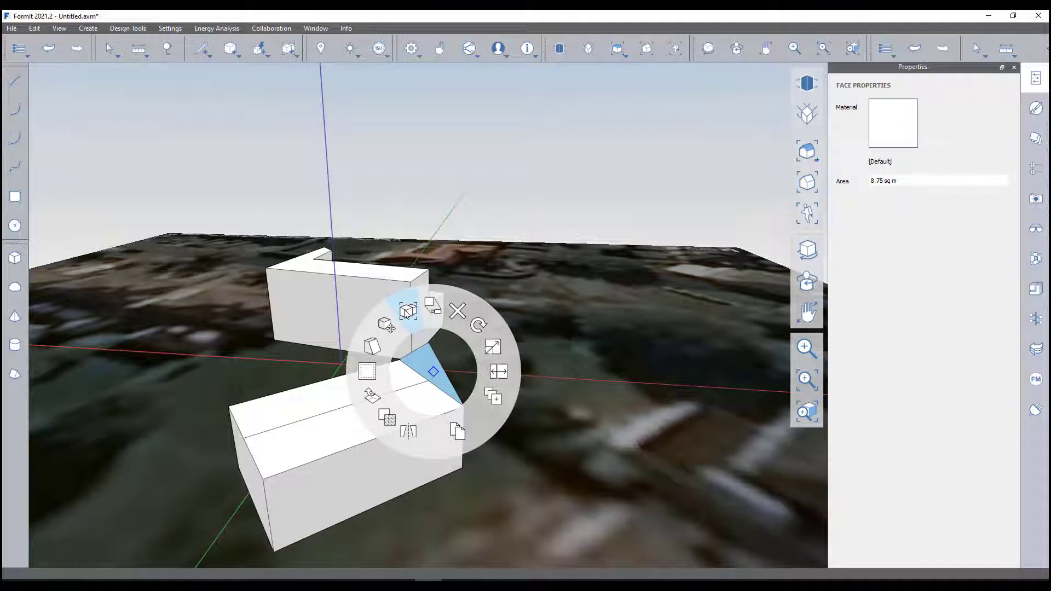
pyautogui.moveTo(408, 310)
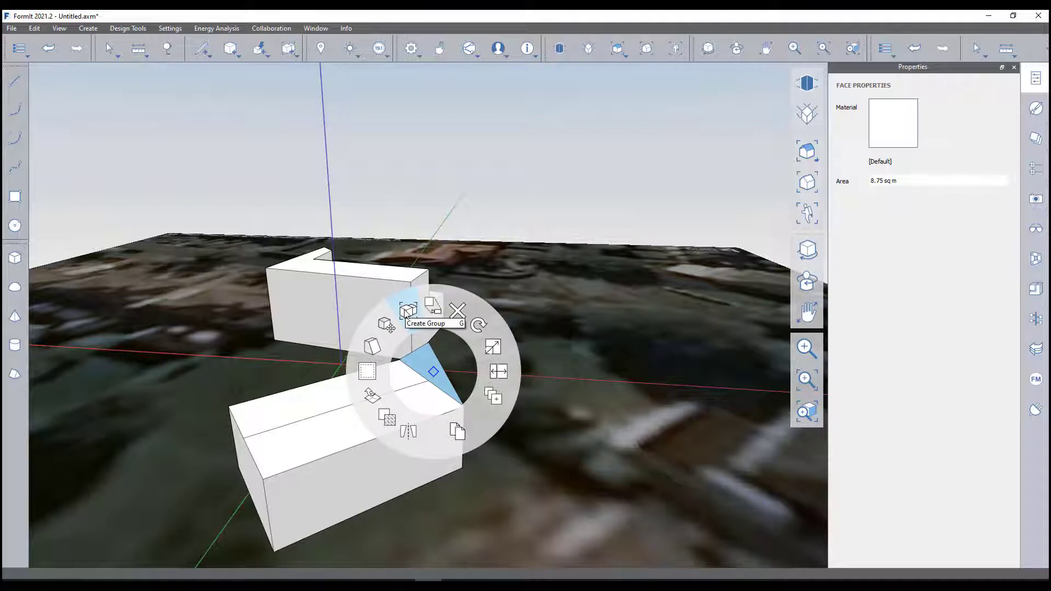
pyautogui.moveTo(499, 372)
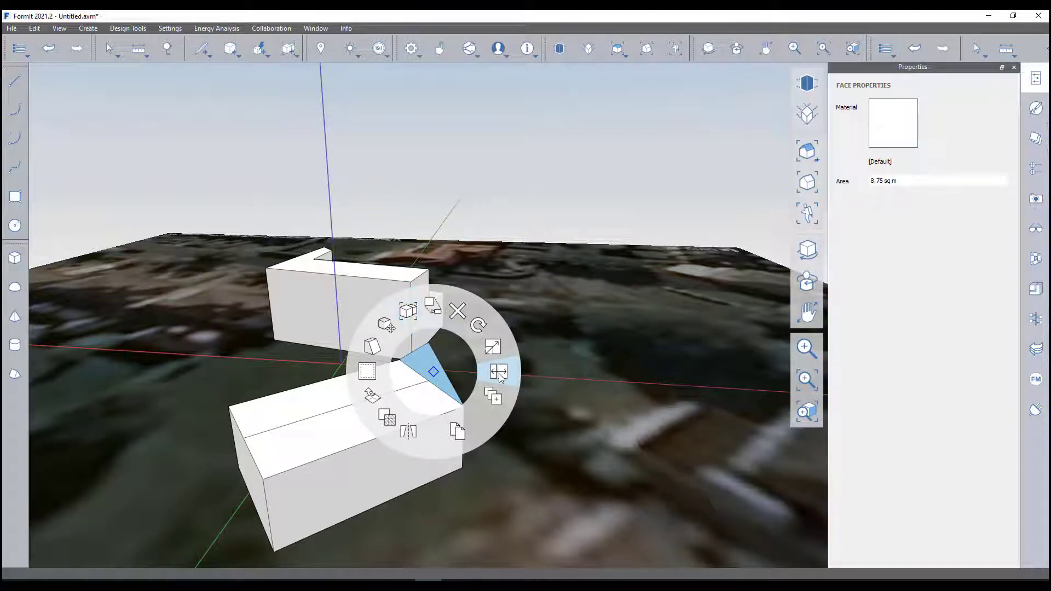
pyautogui.moveTo(457, 431)
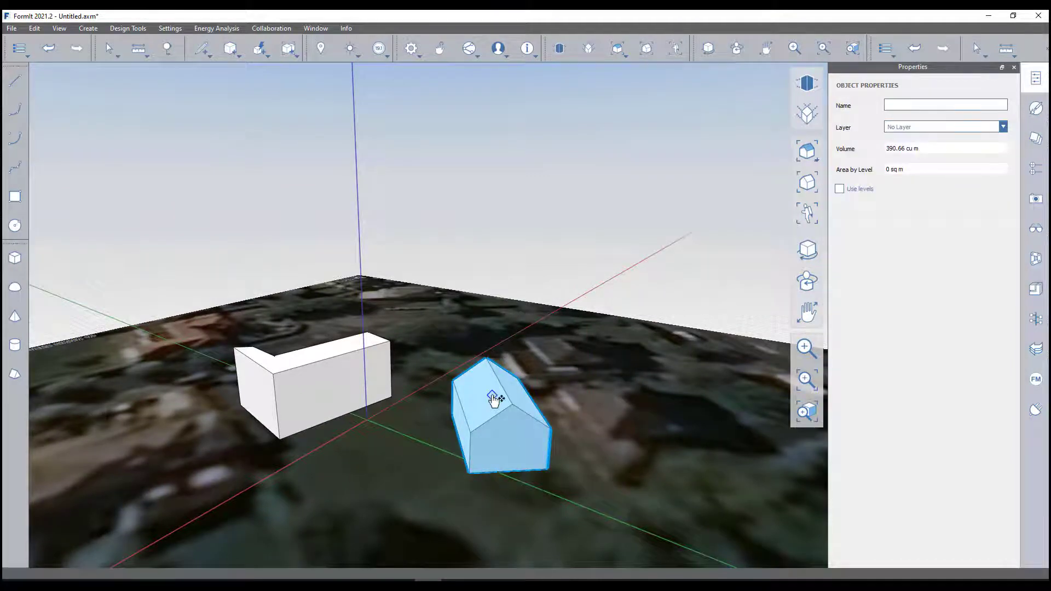
# - Select the L-shaped building, reset the Select tool filter and select all three building groups
pyautogui.rightClick(495, 398)
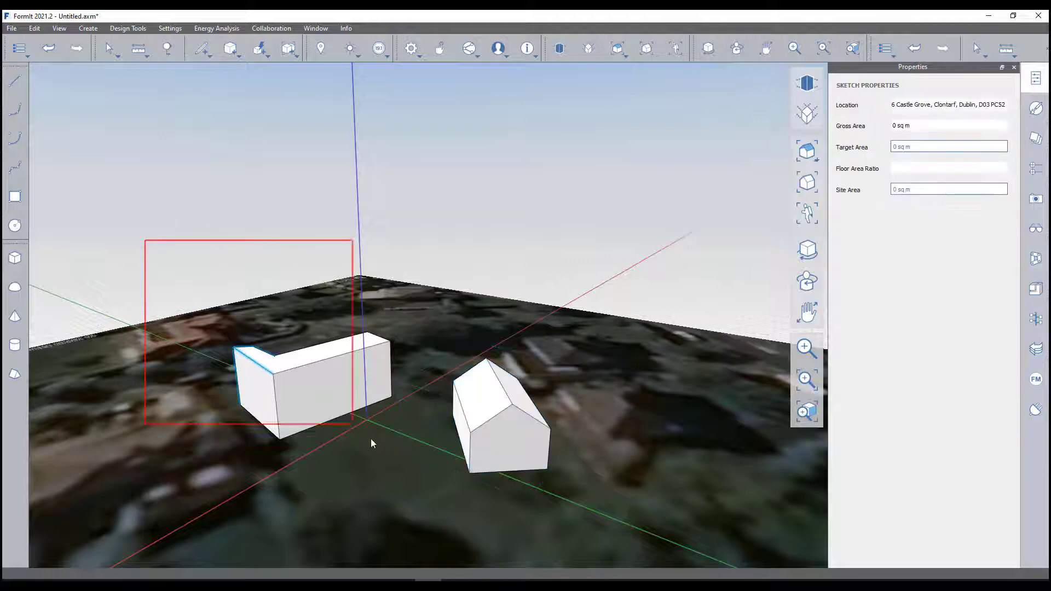
pyautogui.click(335, 382)
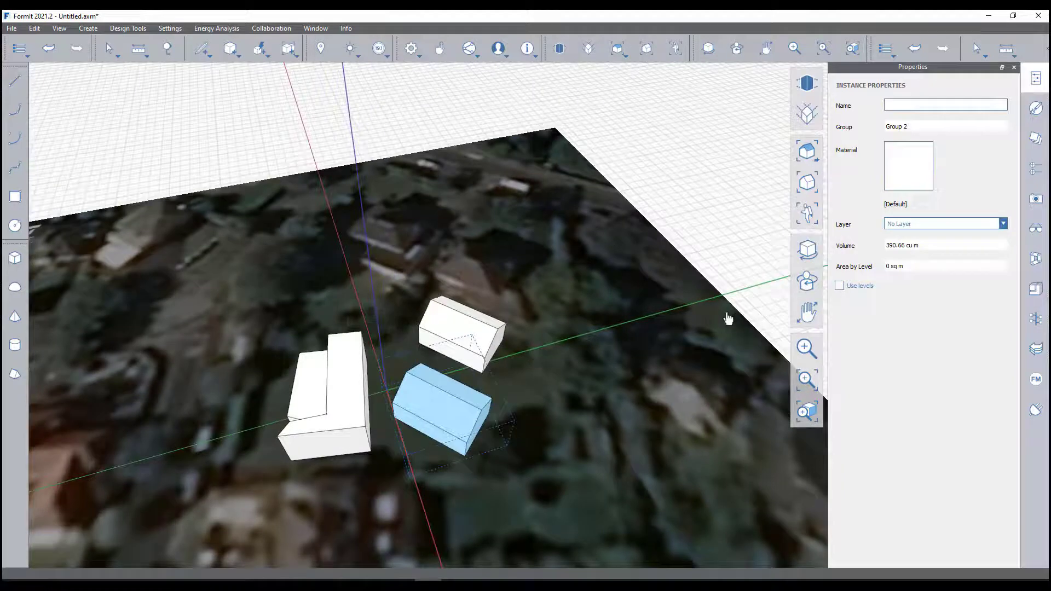
pyautogui.click(109, 48)
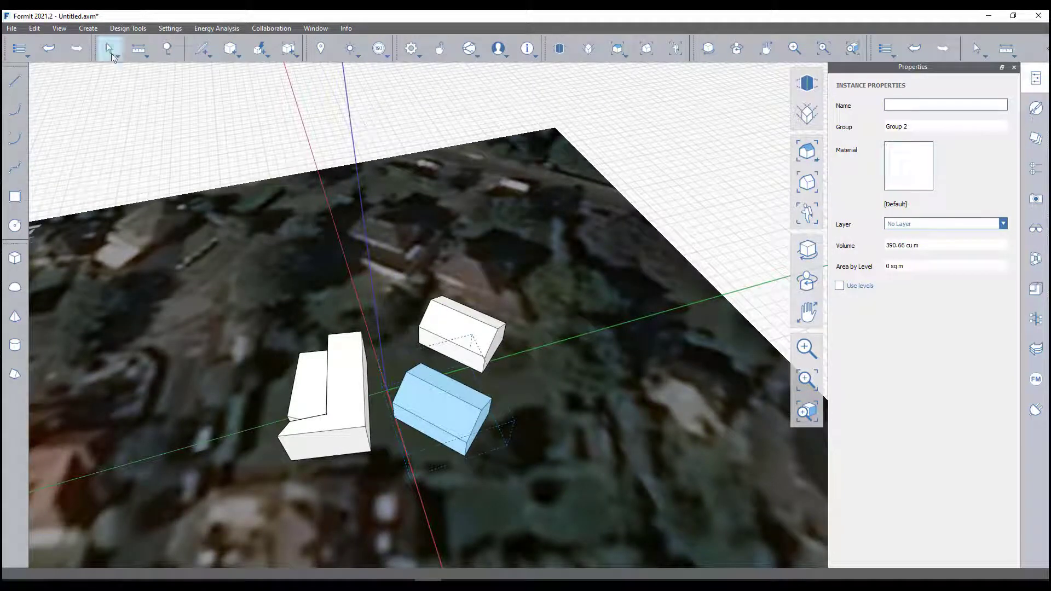
pyautogui.click(108, 48)
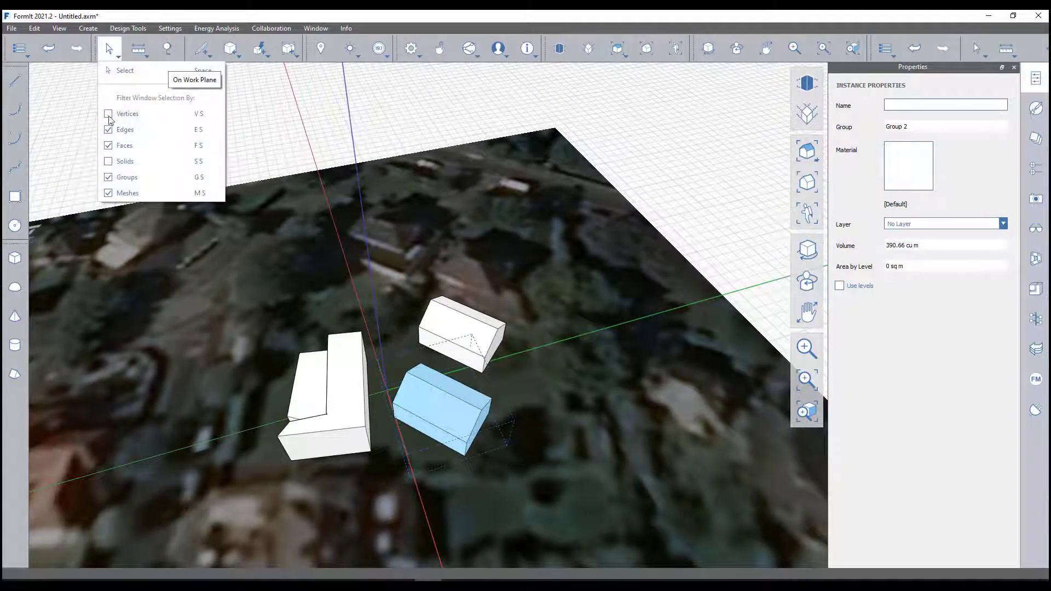
pyautogui.click(108, 112)
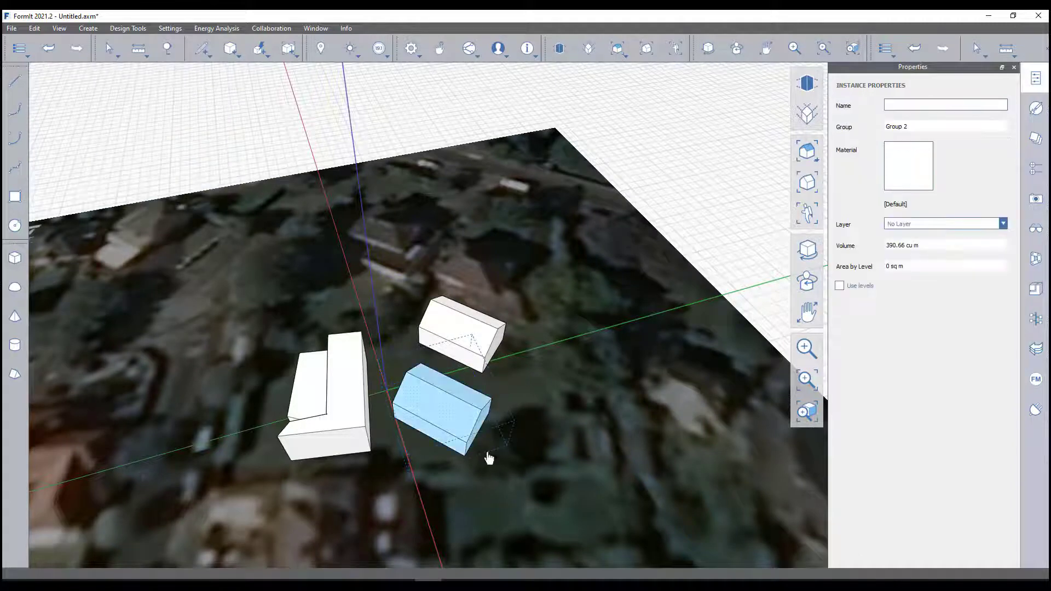
pyautogui.moveTo(465, 461)
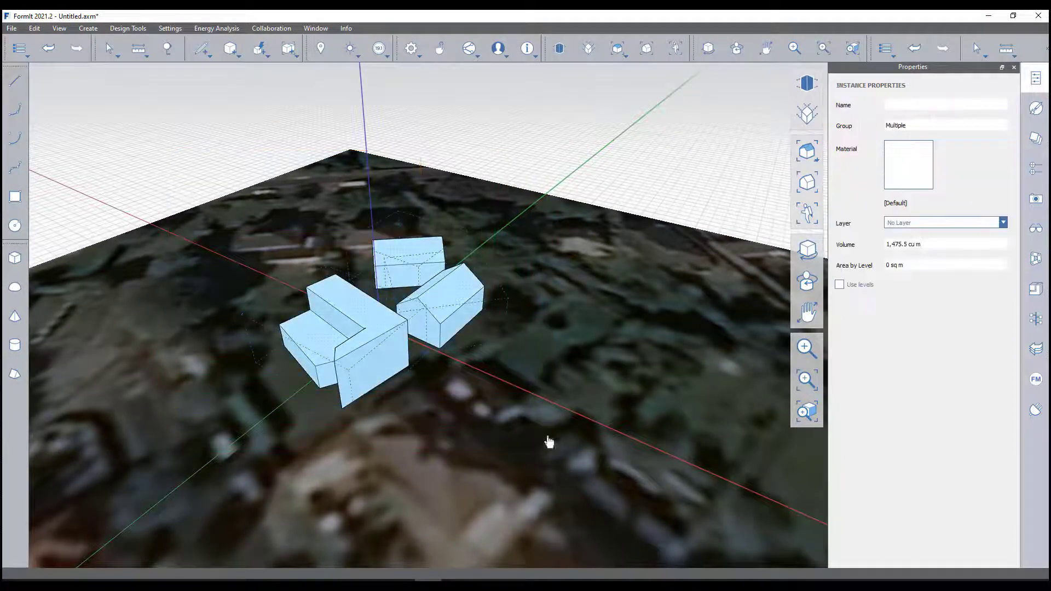
# - Enable shadows with the sun set to 12/04 at 16:30 in the Sun & Shadow settings
pyautogui.click(349, 48)
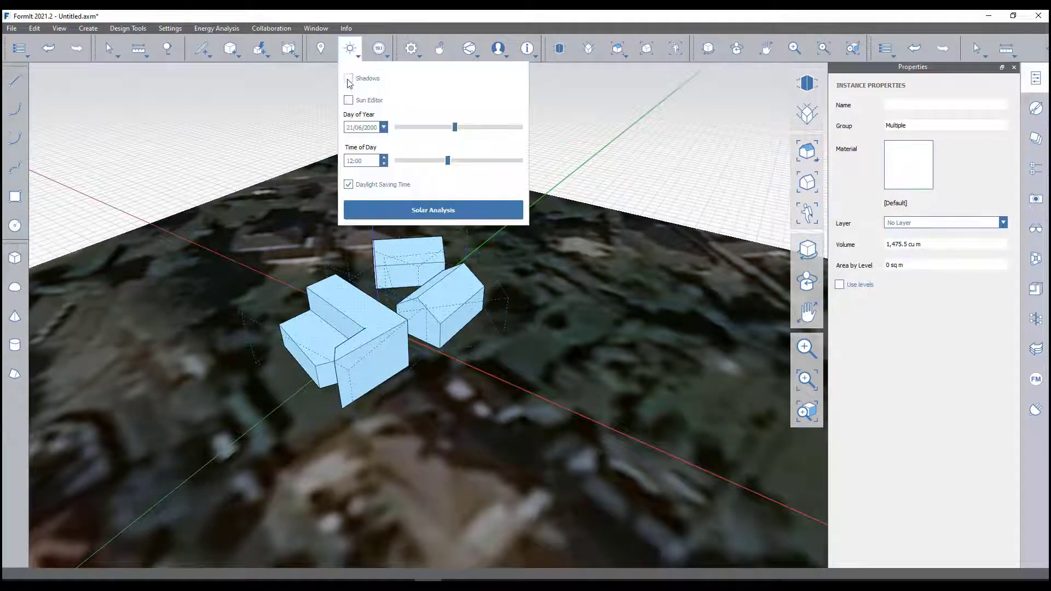
pyautogui.click(348, 78)
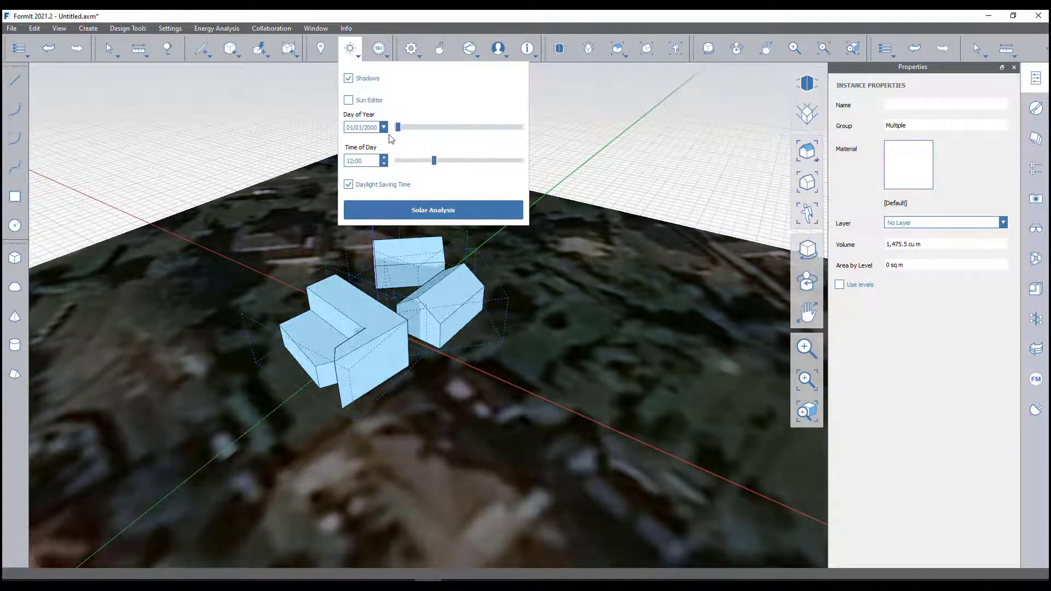
pyautogui.moveTo(434, 160); pyautogui.dragTo(403, 159)
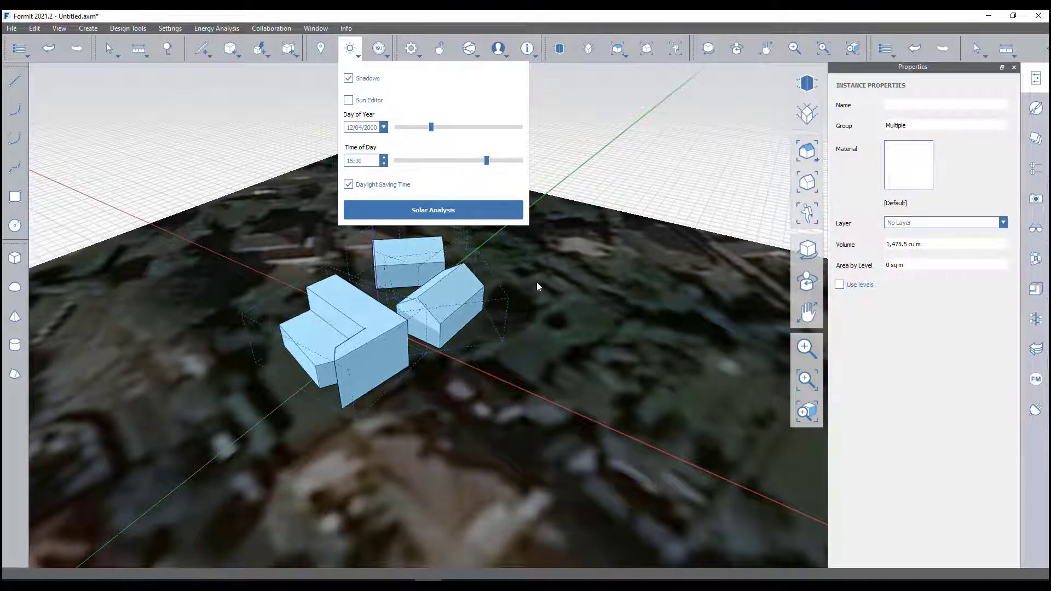
pyautogui.click(350, 48)
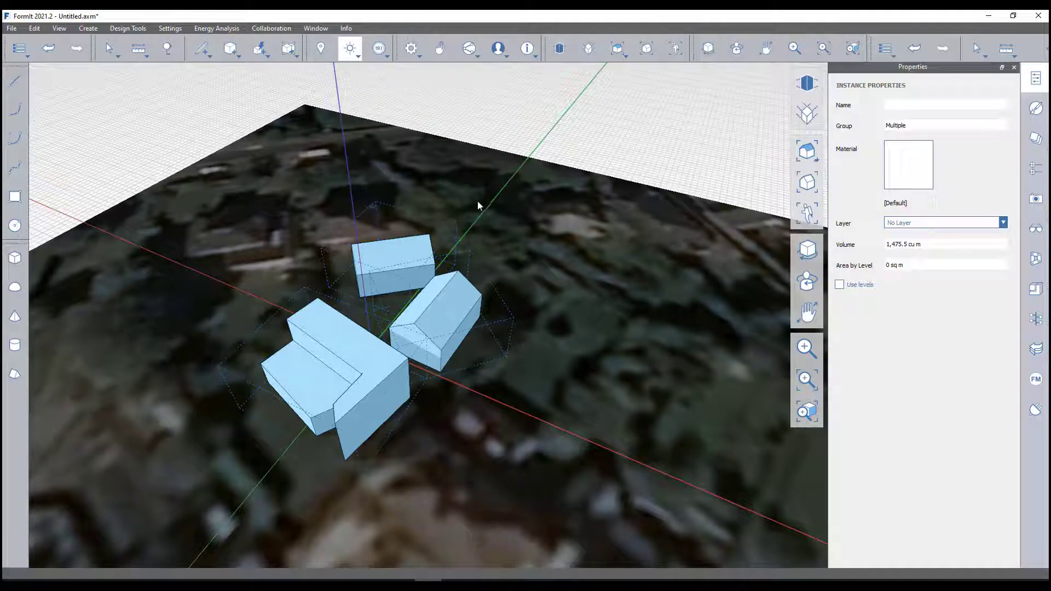
# - Run Solar Analysis with Month Peak / Jun, colouring the three buildings' faces by radiation
pyautogui.click(349, 48)
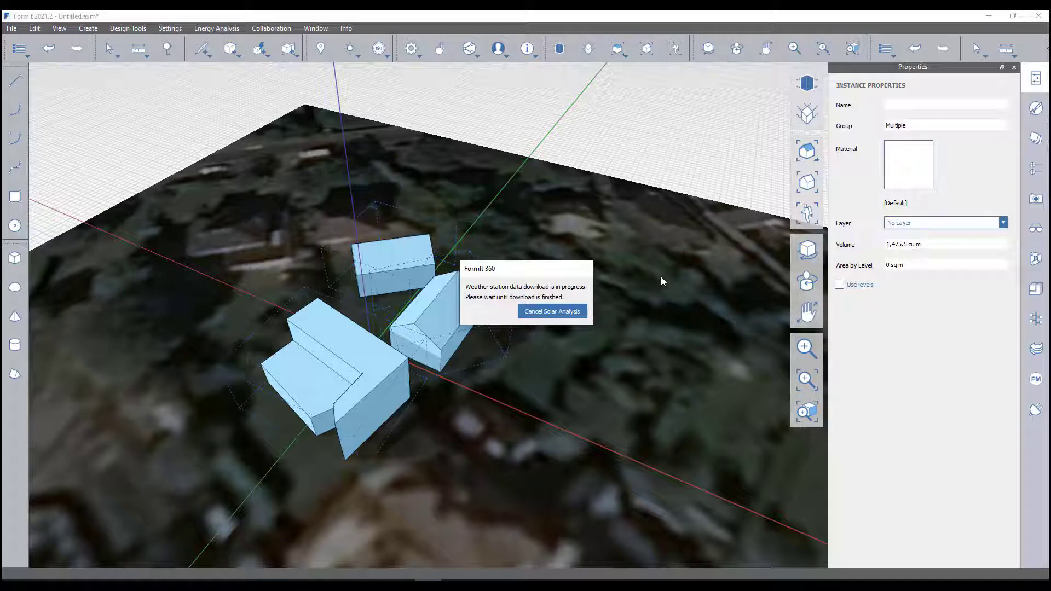
pyautogui.click(552, 311)
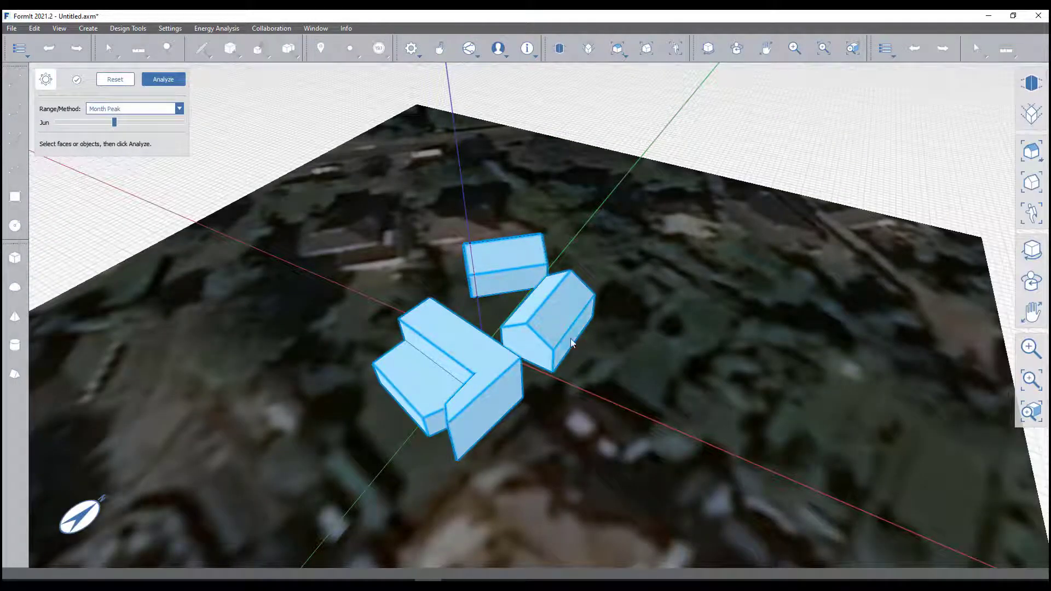
pyautogui.click(163, 79)
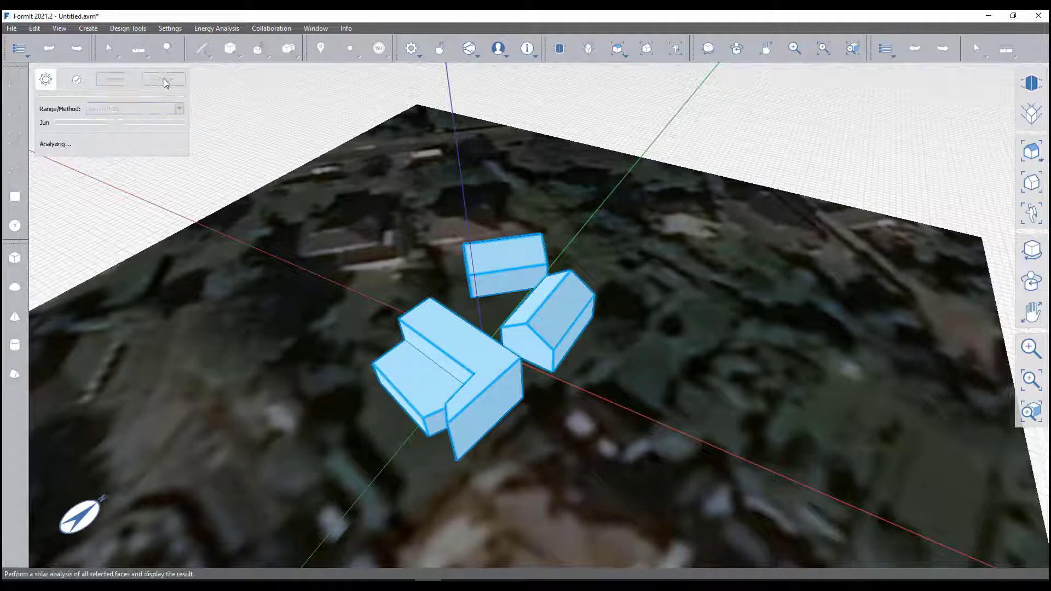
pyautogui.click(162, 79)
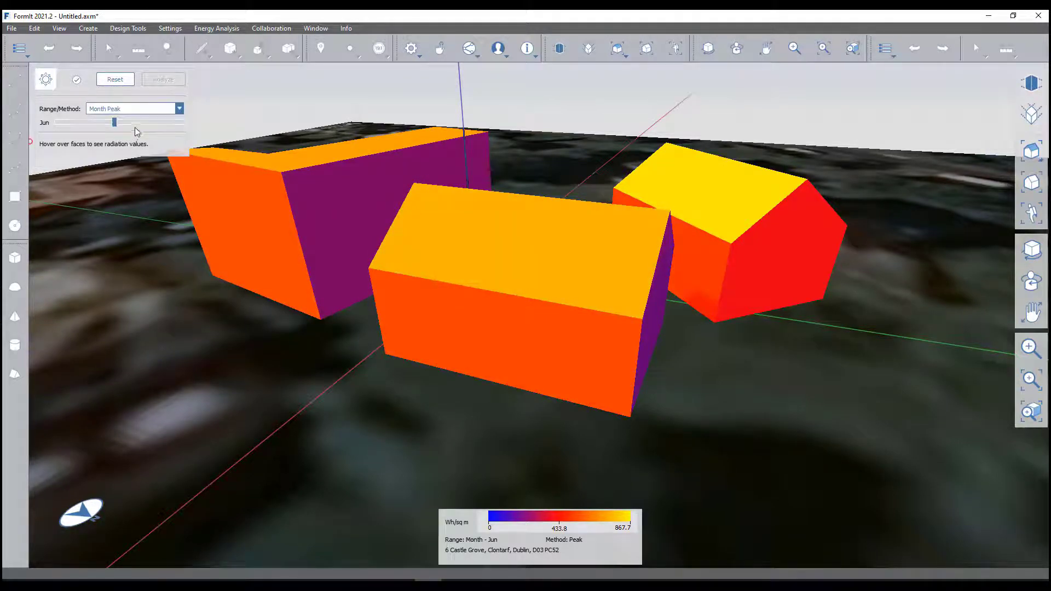
# - Switch the results to Year Cumulative radiation (up to ~1123 kWh/sq m) and go to File > Export
pyautogui.click(177, 109)
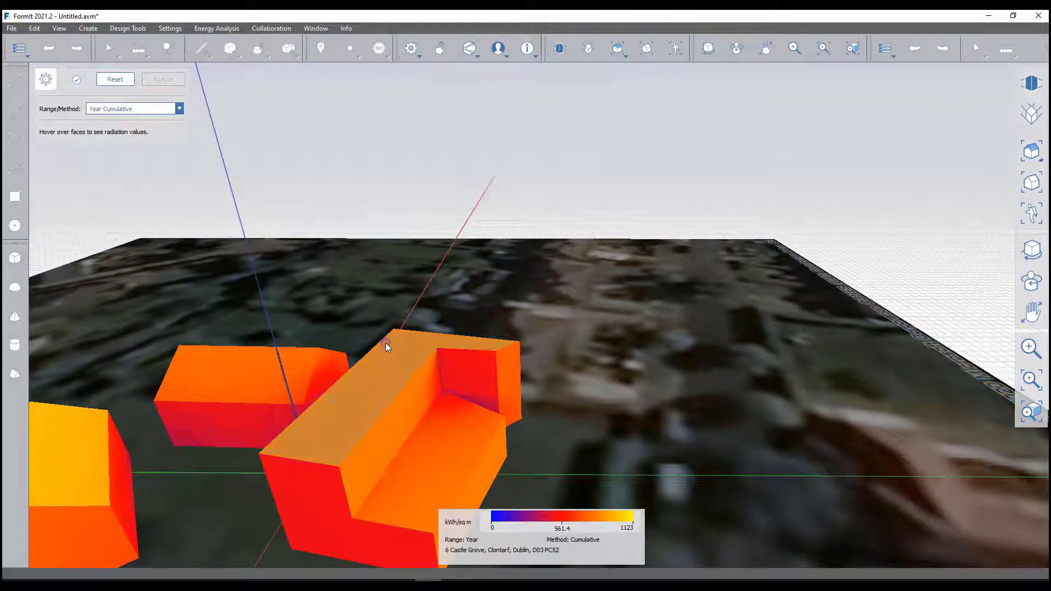
pyautogui.moveTo(600, 396)
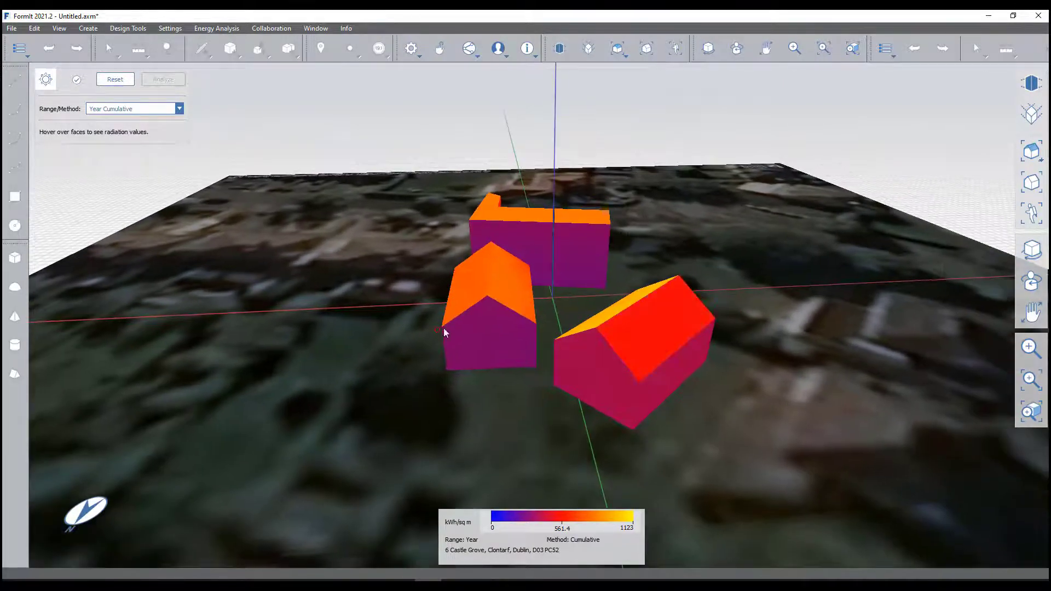
pyautogui.moveTo(471, 344)
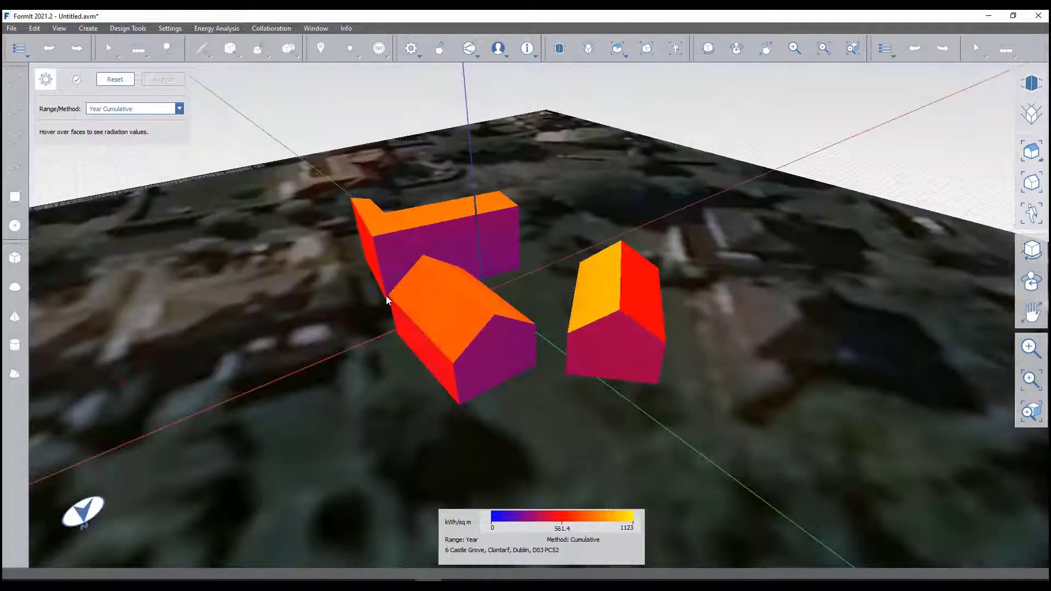
pyautogui.click(11, 28)
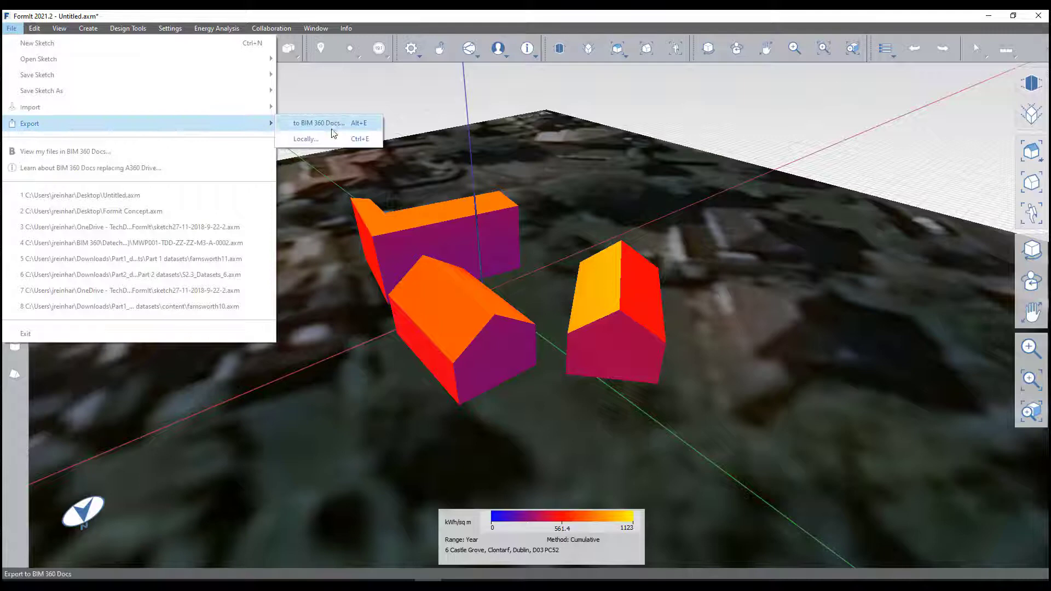
pyautogui.click(305, 139)
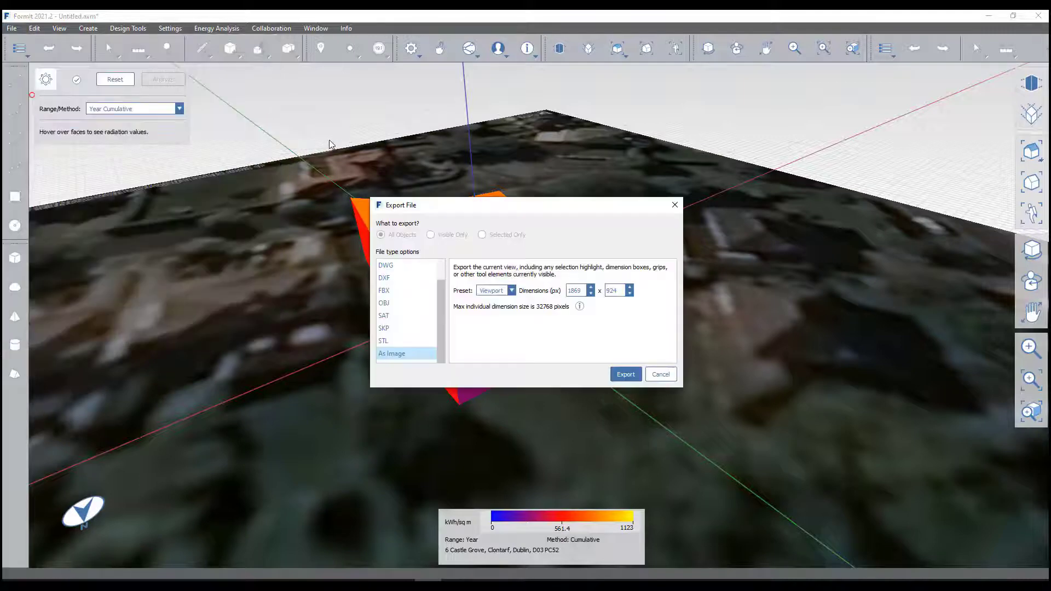
pyautogui.moveTo(441, 303)
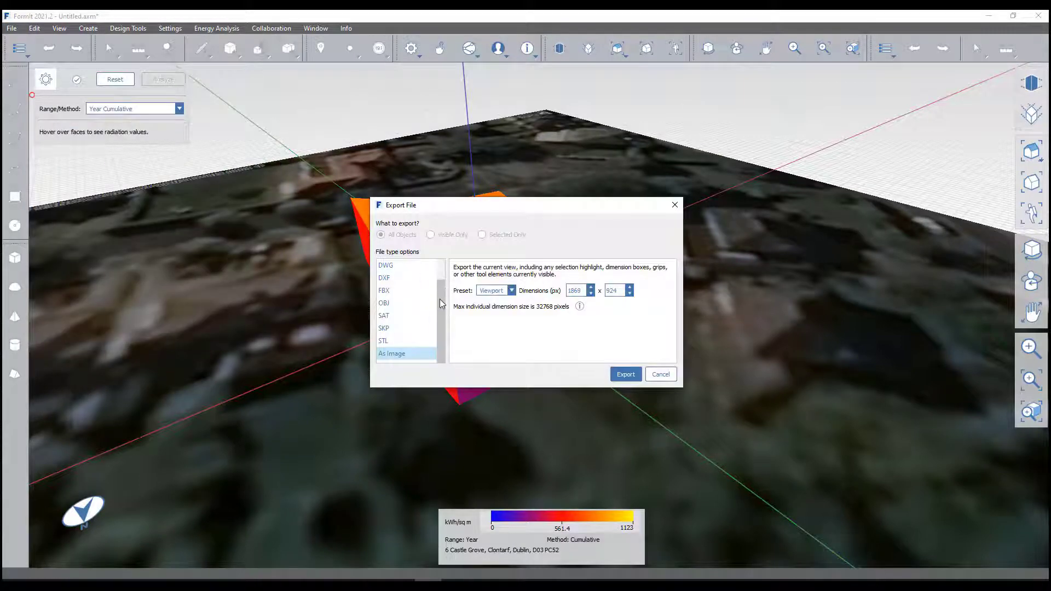
pyautogui.scroll(3)
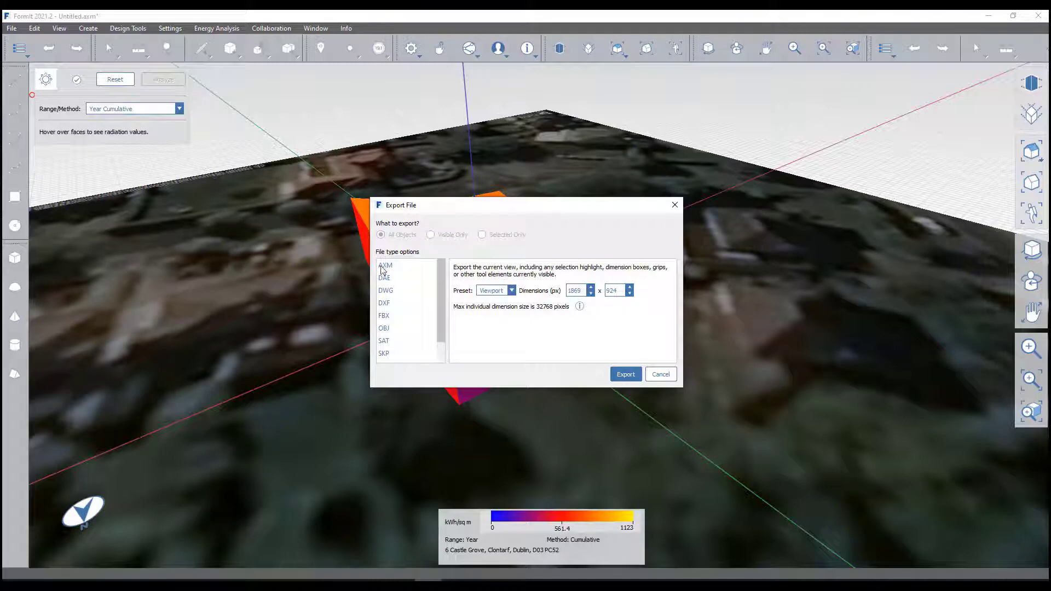
pyautogui.moveTo(391, 270)
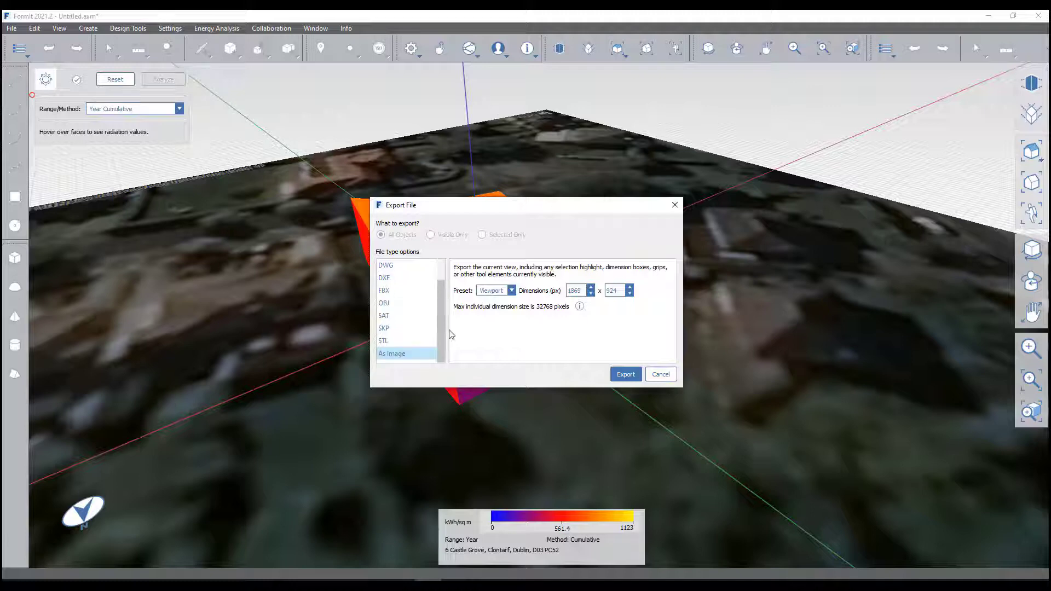
pyautogui.click(659, 375)
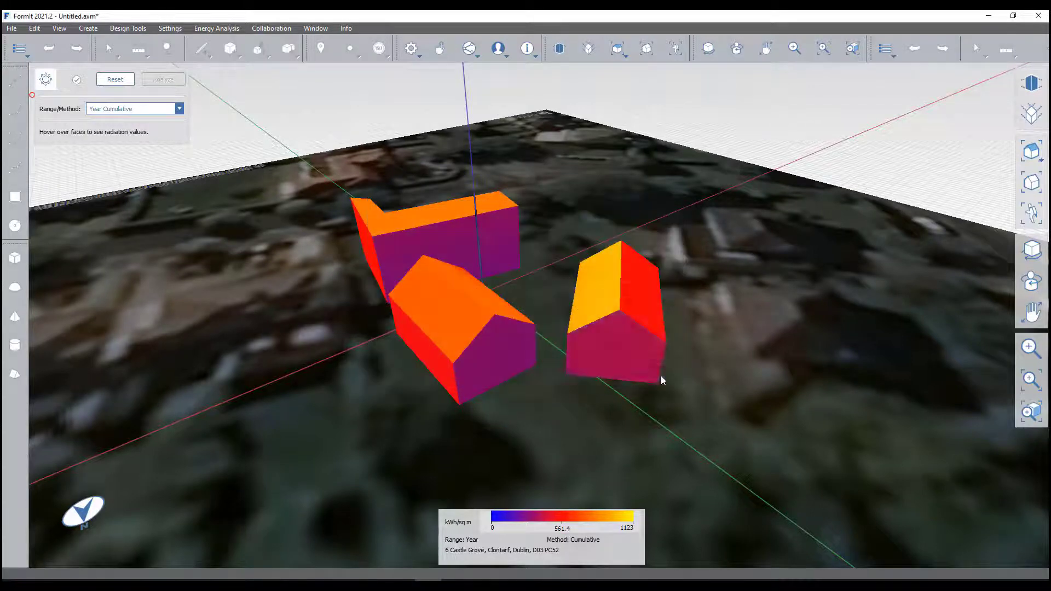
pyautogui.moveTo(115, 78)
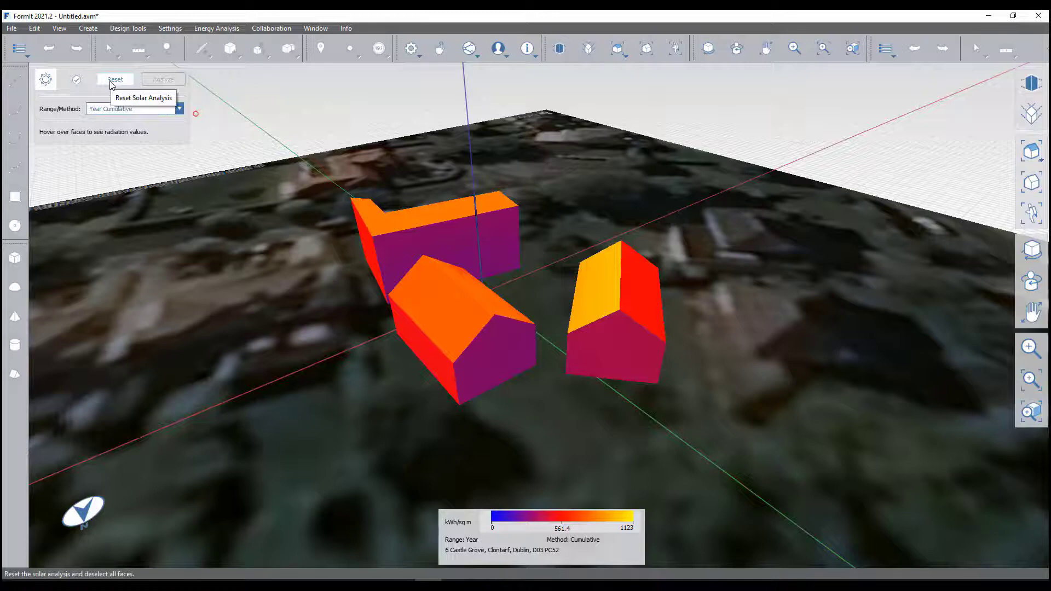
# - Reset the solar analysis and export the whole model locally in AXM format
pyautogui.click(115, 79)
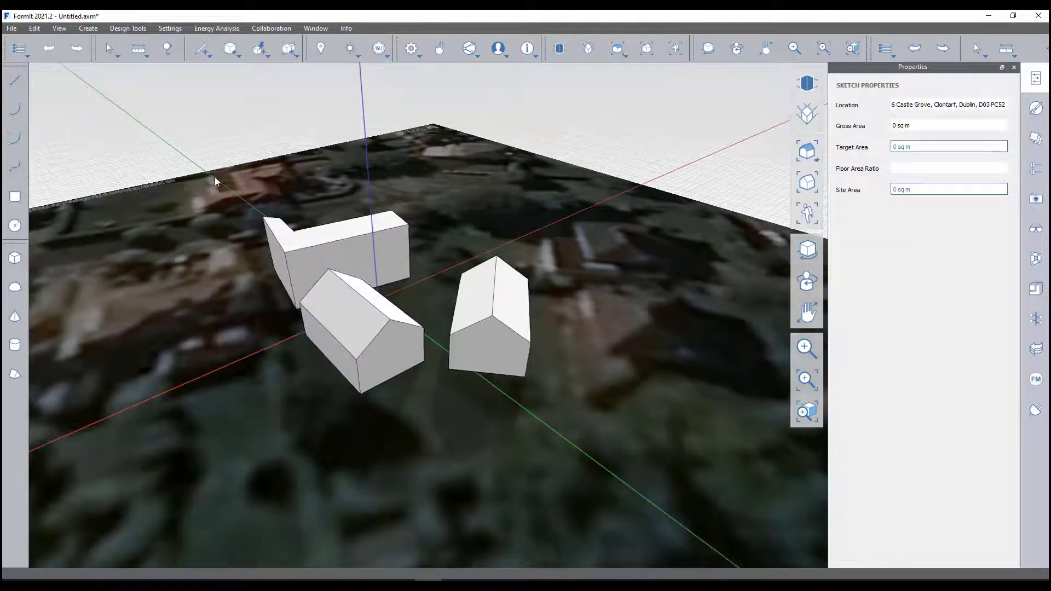
pyautogui.click(11, 29)
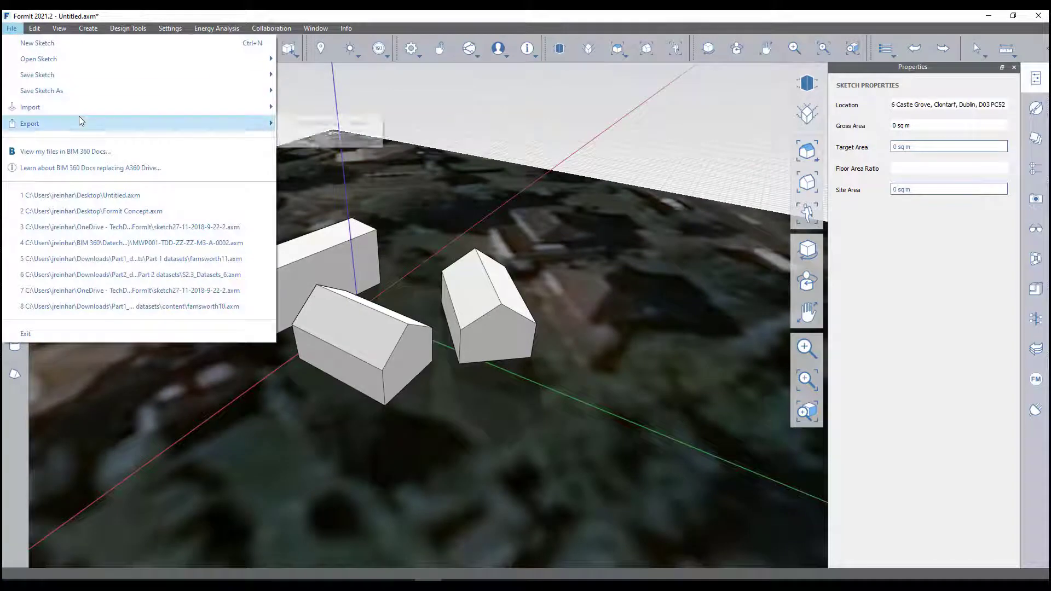
pyautogui.click(30, 124)
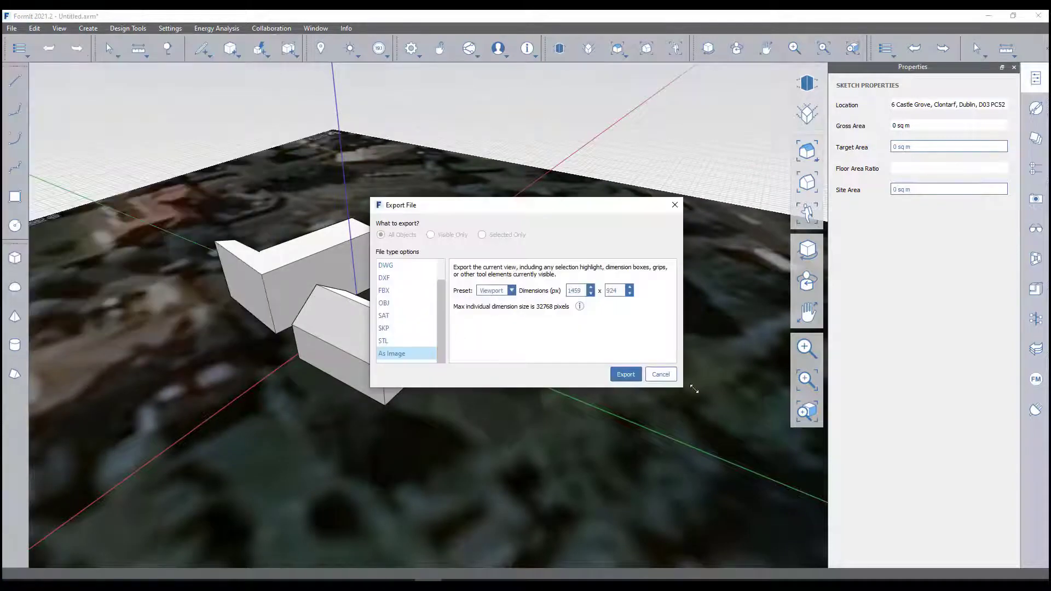
pyautogui.click(385, 265)
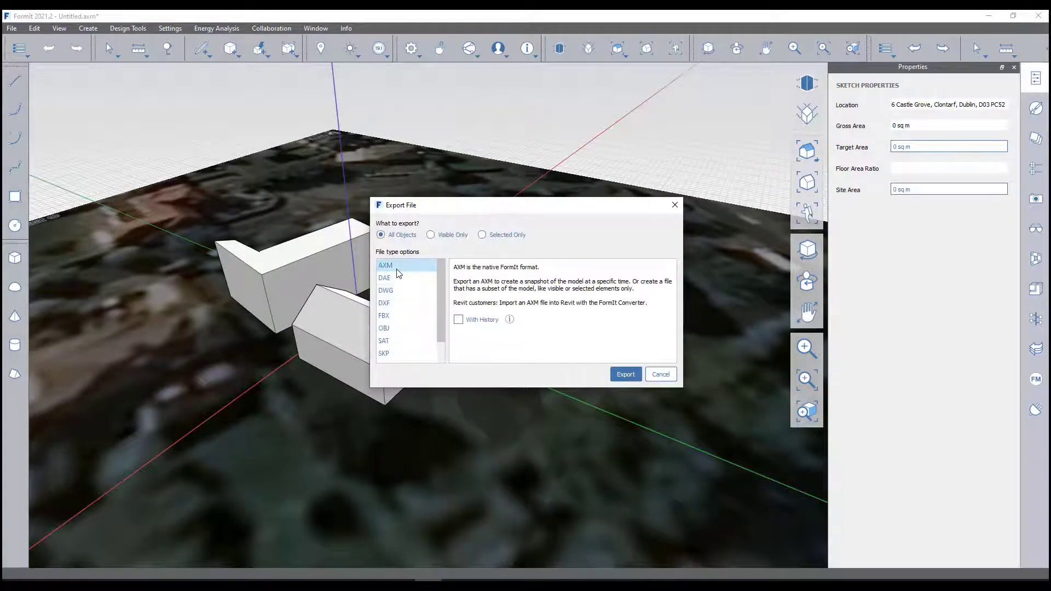
pyautogui.click(624, 374)
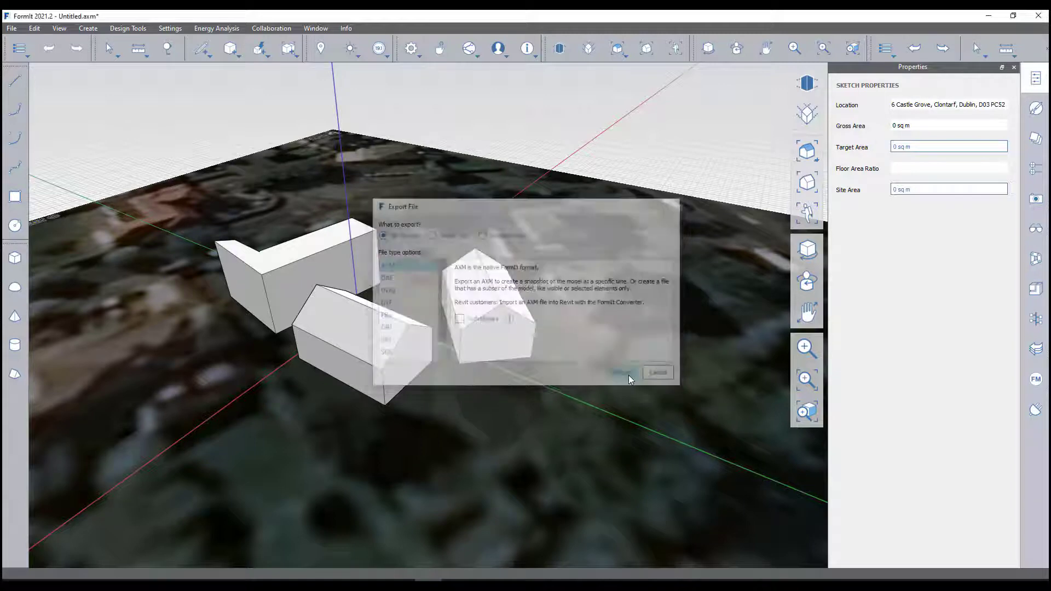
pyautogui.click(658, 372)
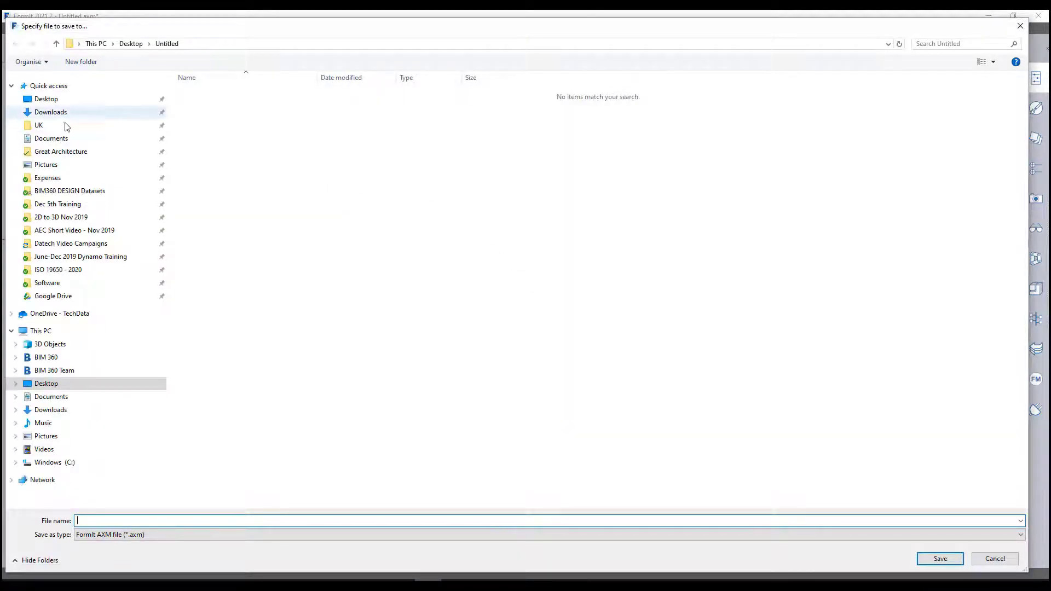
# - Save the AXM export as Formit Concept.axm on the Desktop, triggering the replace prompt
pyautogui.click(46, 99)
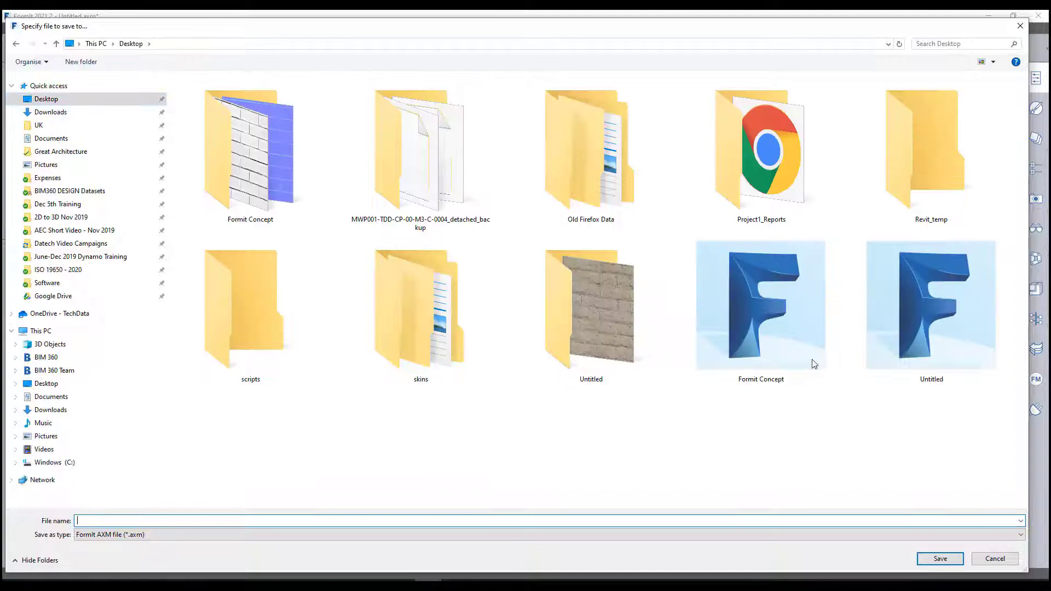
pyautogui.click(939, 559)
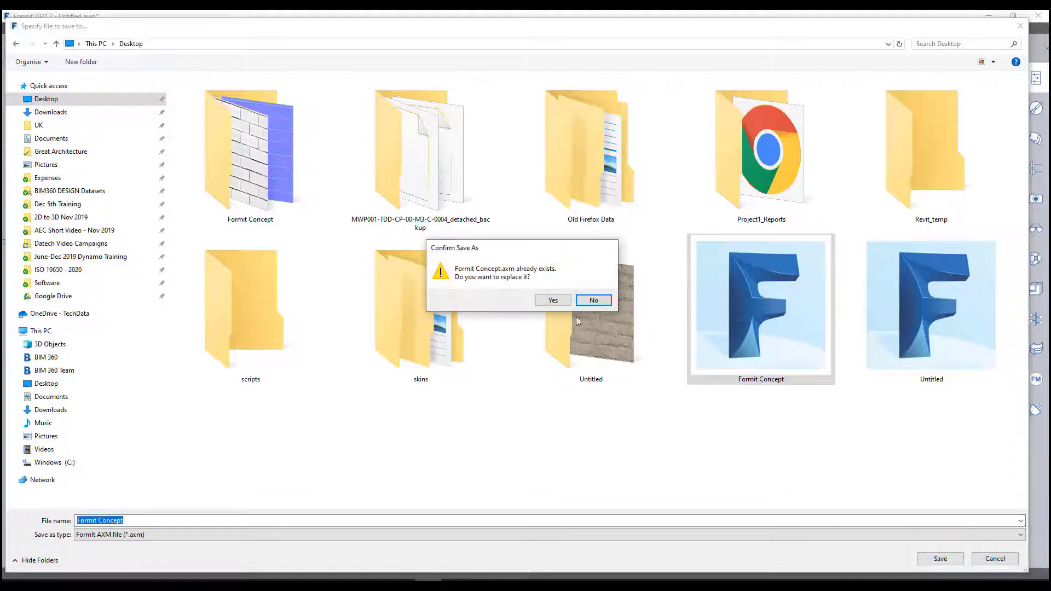